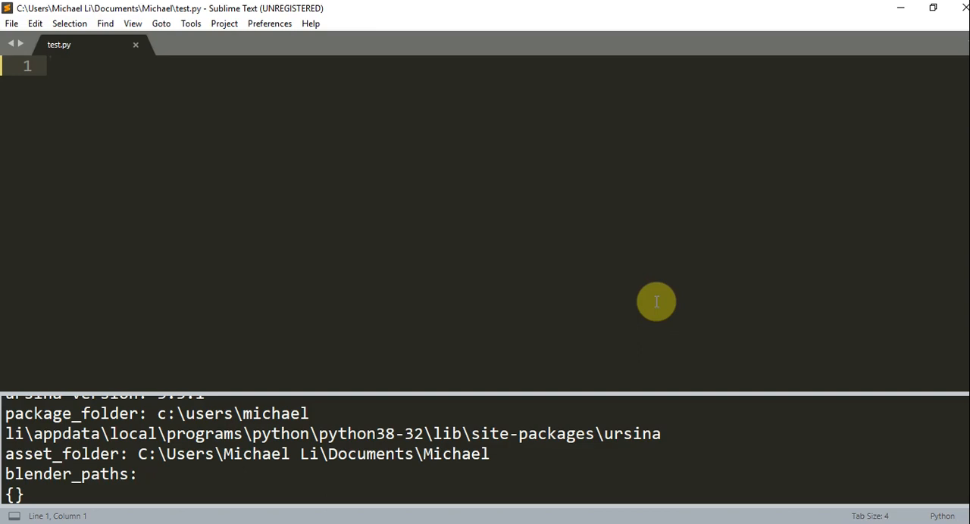
Write 'from ursina import *', 'app=Ursina()' and 'app.run()' as the minimal script
{"action": "type", "text": "import"}
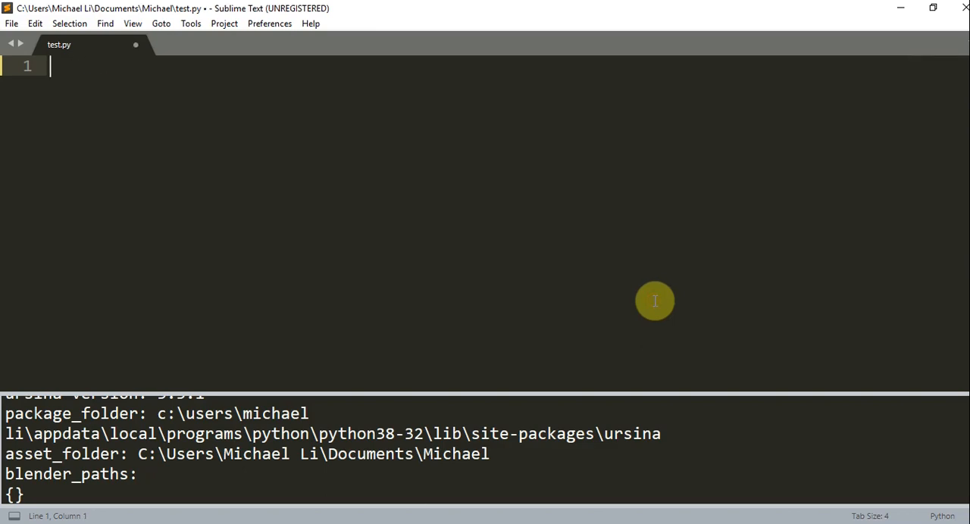
{"action": "type", "text": "fromo ursina"}
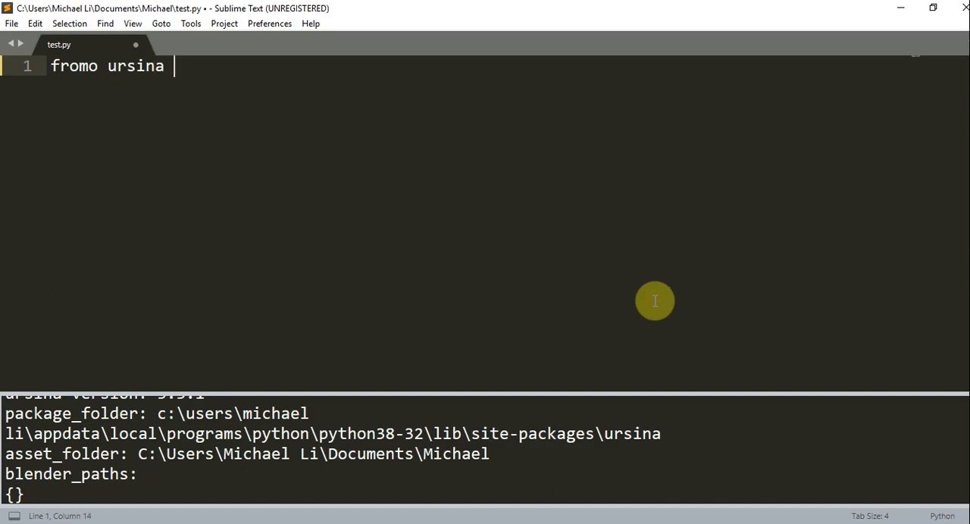
{"action": "key", "text": "BackSpace"}
{"action": "type", "text": " import"}
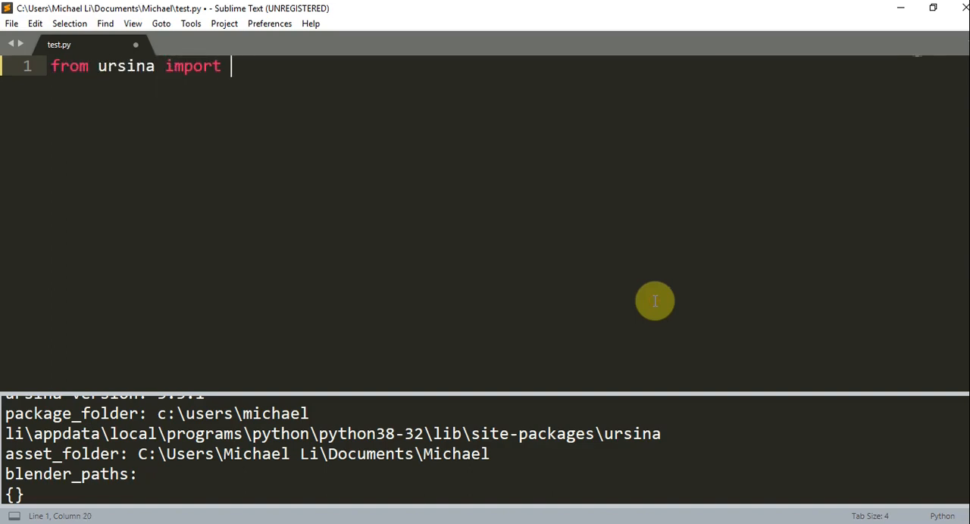
{"action": "type", "text": "*"}
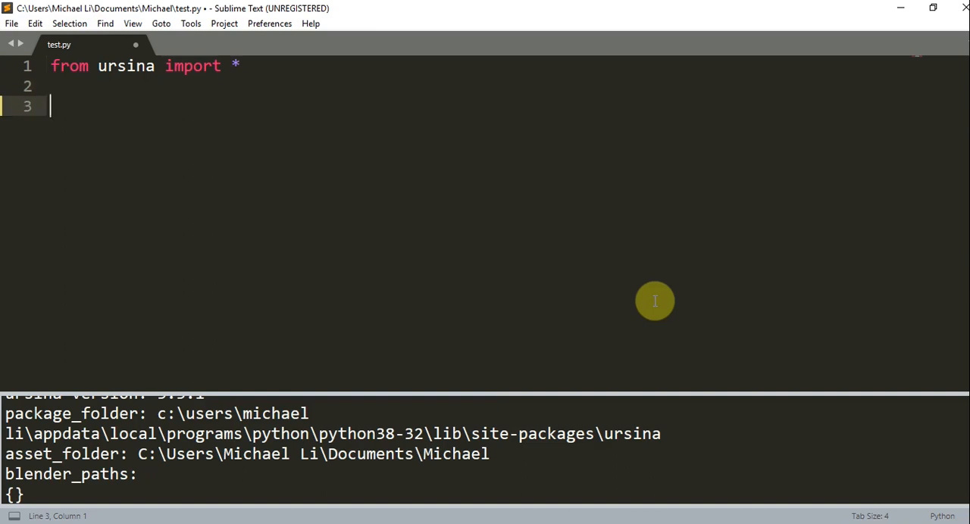
{"action": "type", "text": "app=Ursina("}
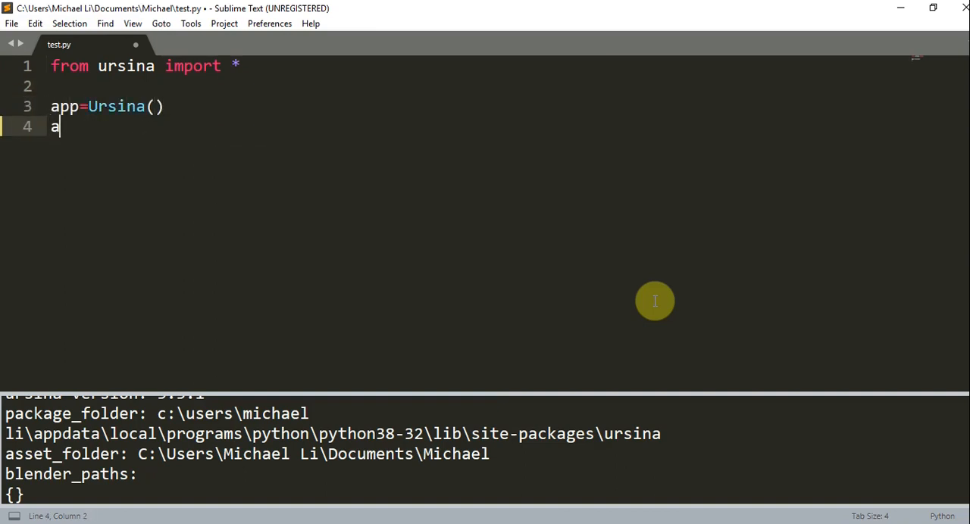
{"action": "type", "text": "pp.run()"}
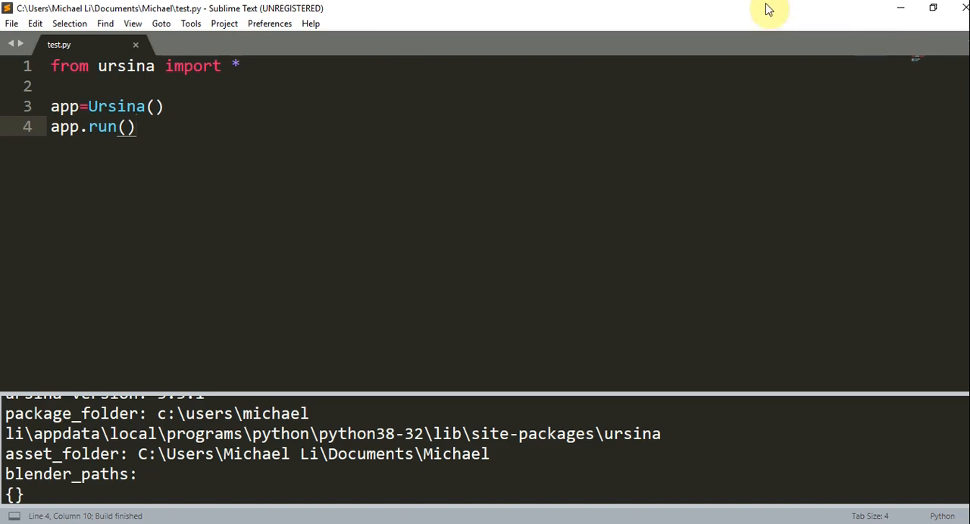
{"action": "mouse_move", "coordinate": [650, 161]}
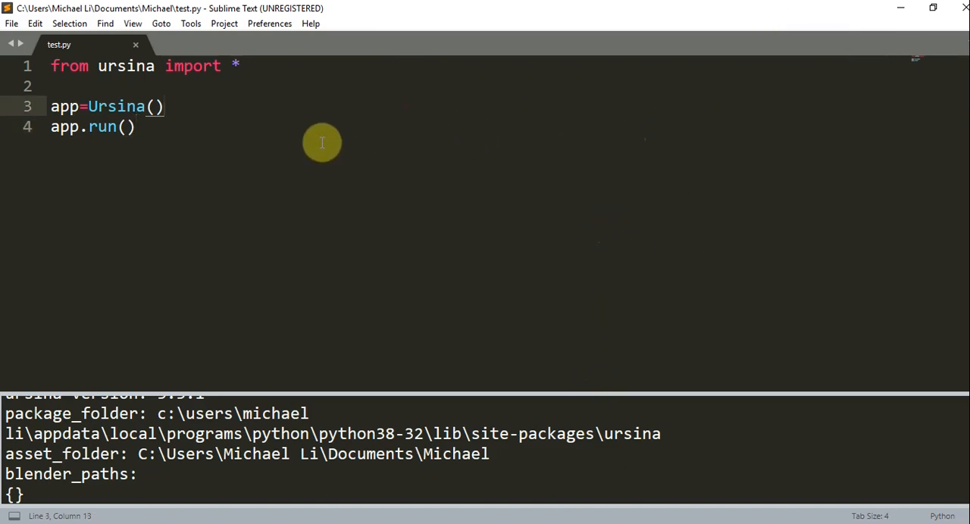
Add cube=Entity(model="cube") between app=Ursina() and app.run()
{"action": "key", "text": "Enter"}
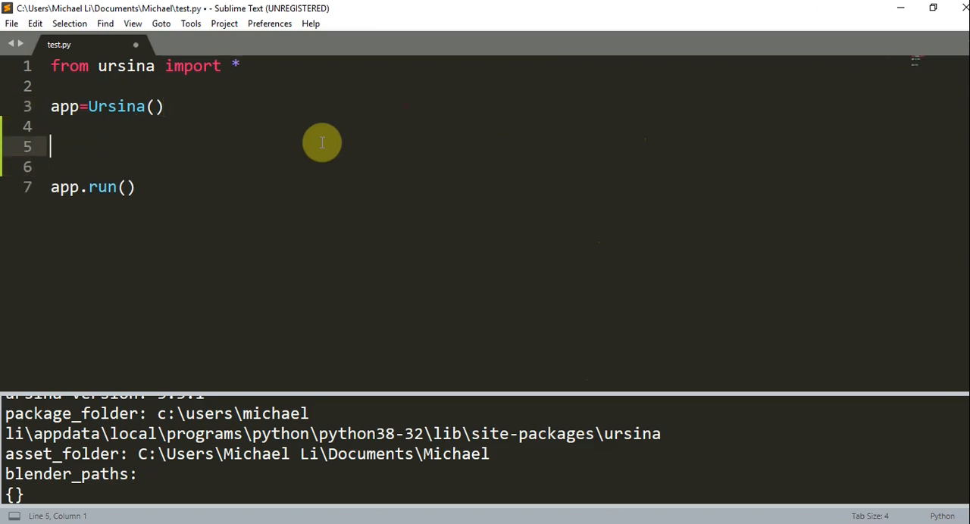
{"action": "type", "text": "cube="}
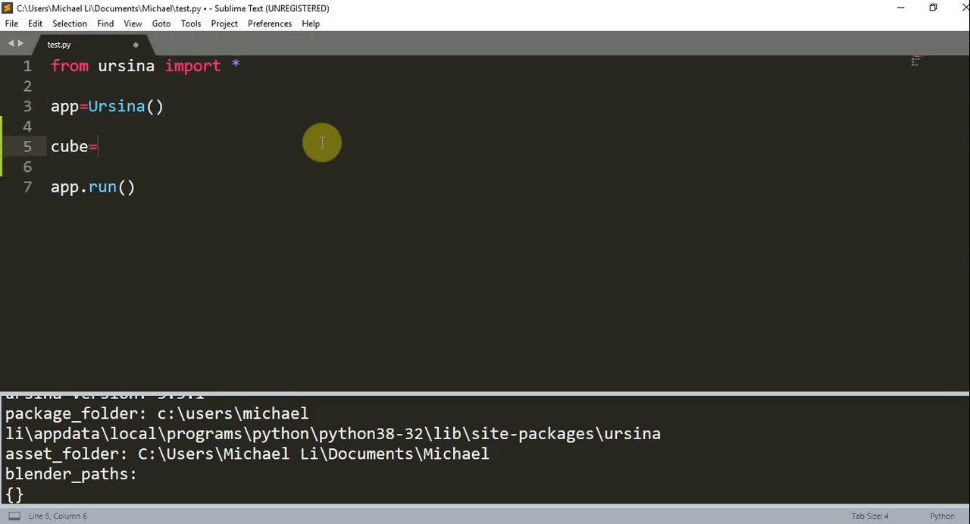
{"action": "type", "text": "Entity(m"}
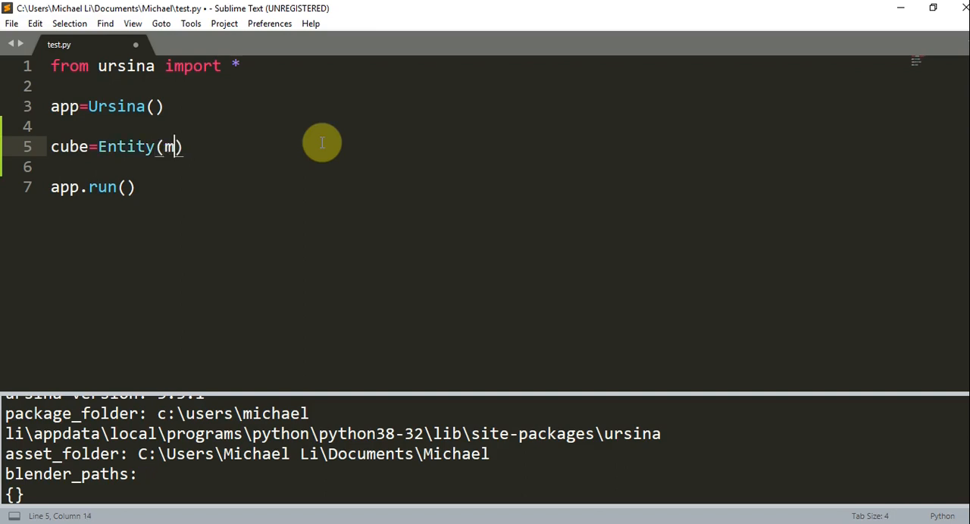
{"action": "type", "text": "odel=\"cub"}
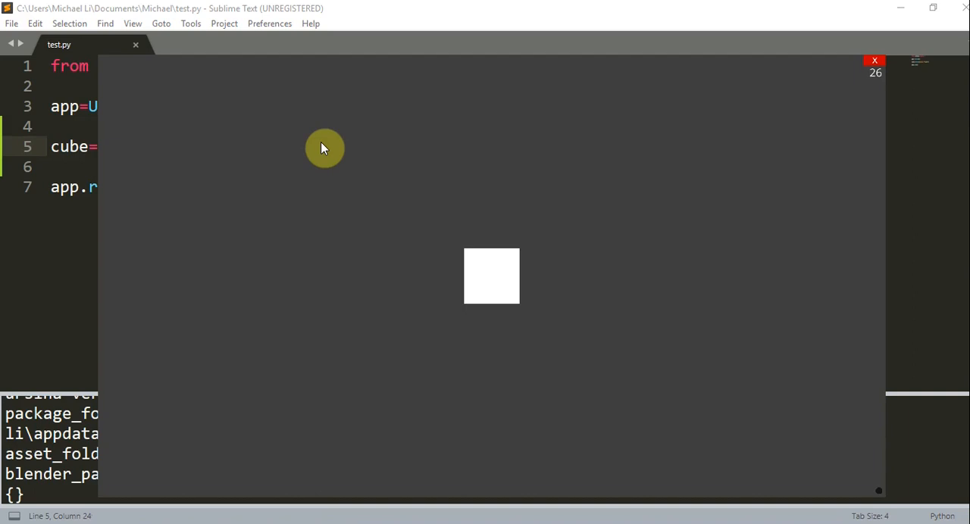
{"action": "mouse_move", "coordinate": [303, 132]}
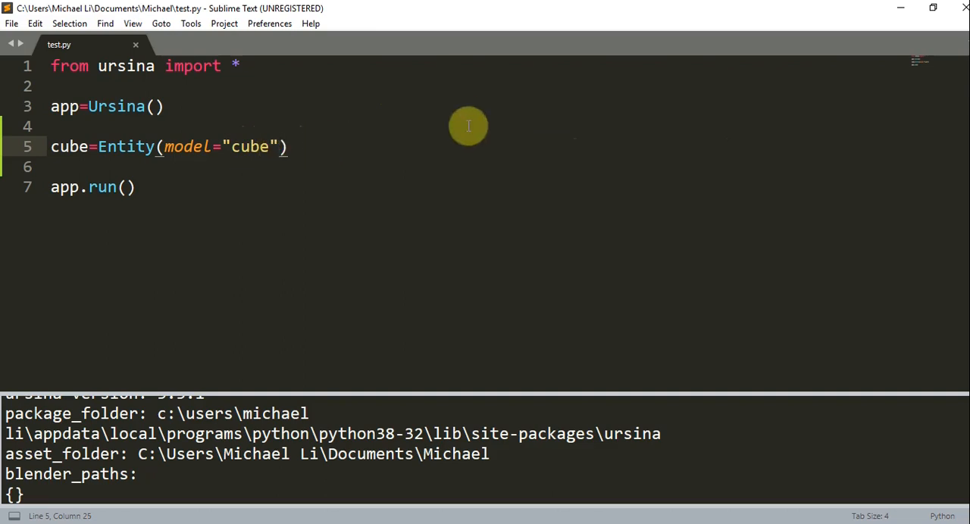
{"action": "mouse_move", "coordinate": [433, 191]}
{"action": "type", "text": ", "}
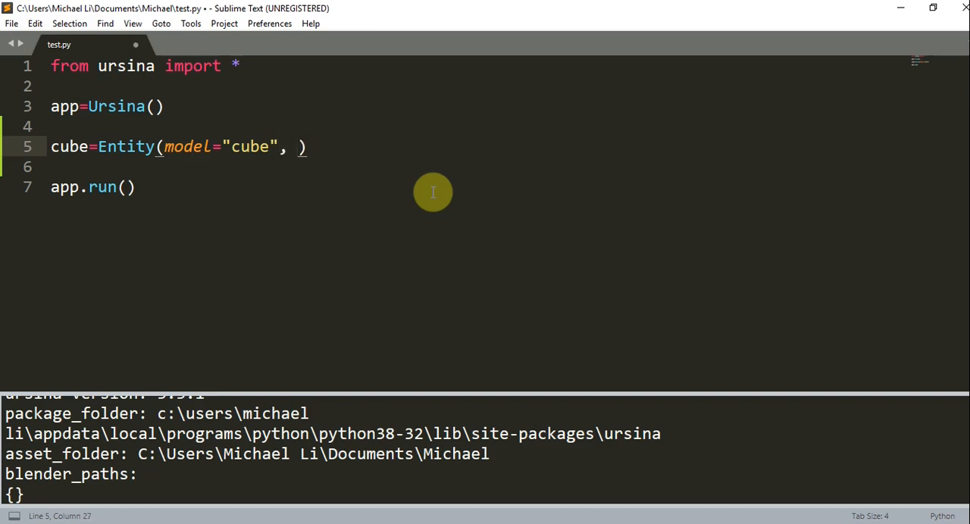
Give the cube Entity rotation=(45, 45, 0)
{"action": "type", "text": "rotati"}
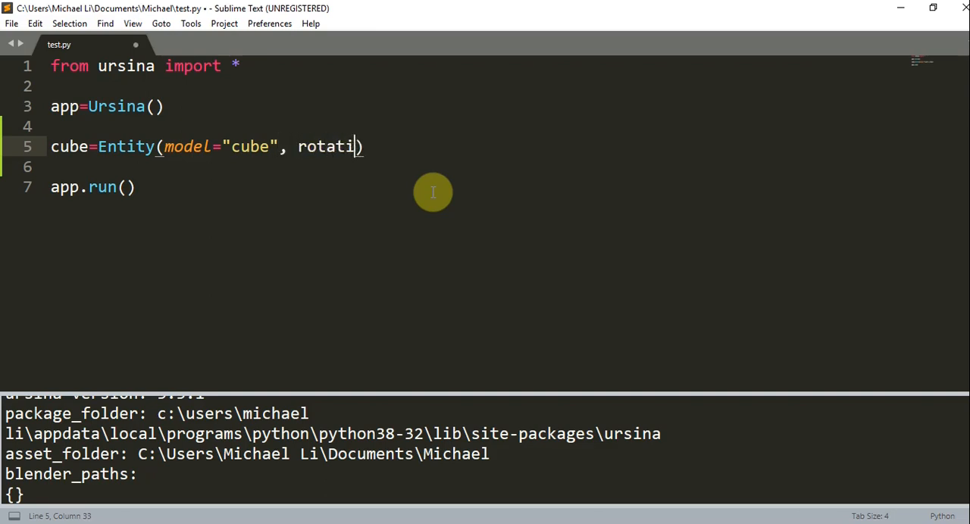
{"action": "type", "text": "on=()"}
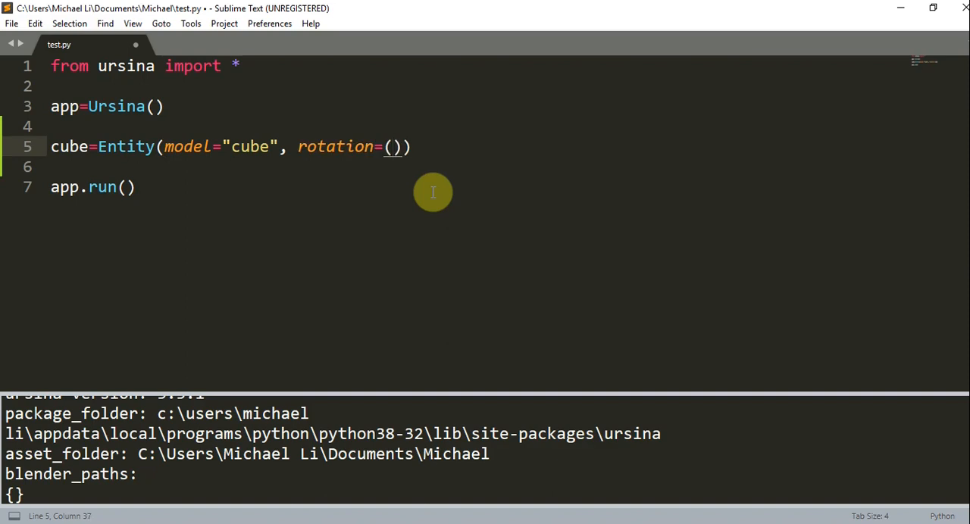
{"action": "type", "text": "45, 45, 0"}
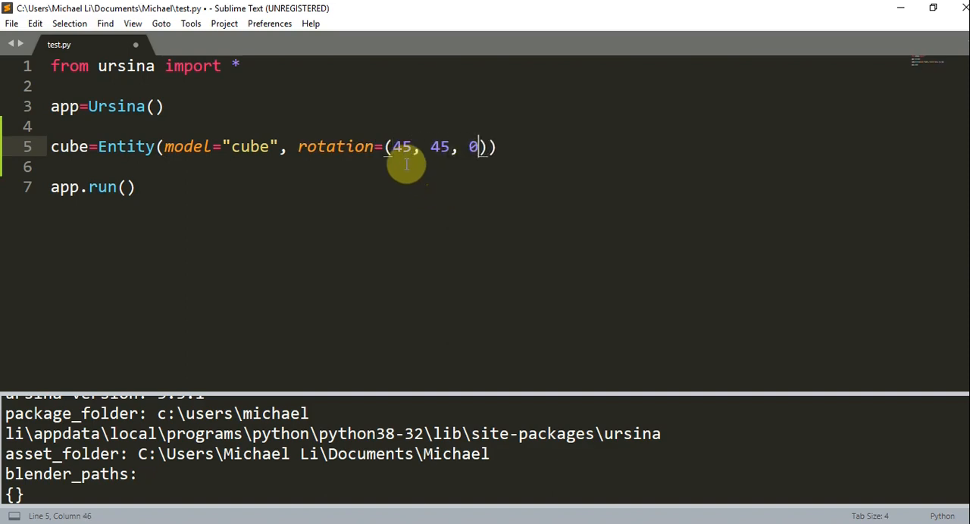
{"action": "double_click", "coordinate": [440, 147]}
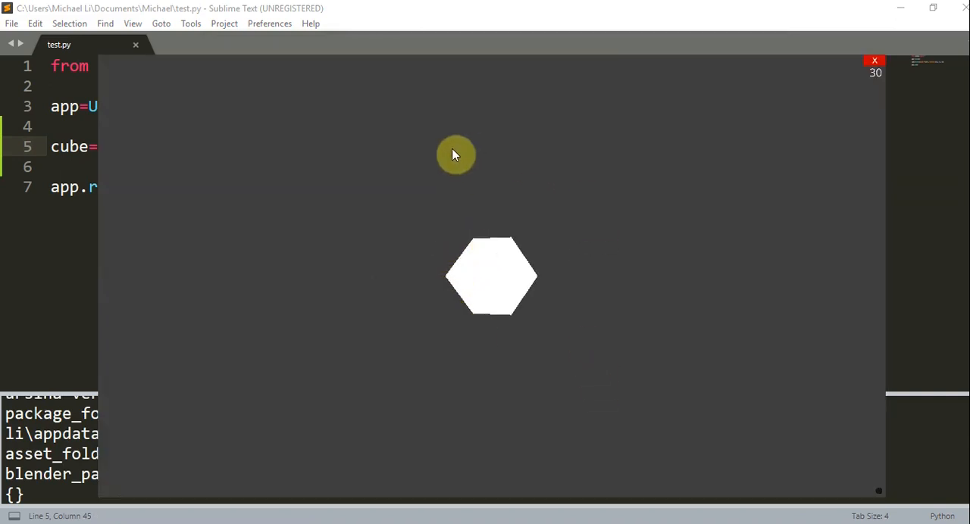
{"action": "mouse_move", "coordinate": [885, 43]}
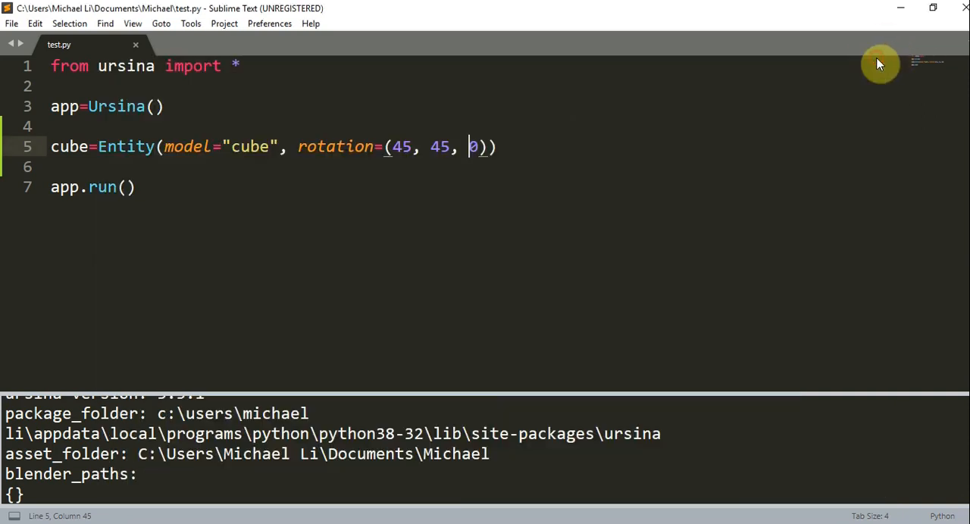
Replace the rotation with scale_x=2, run it, then switch to scale_y=.5
{"action": "key", "text": "ctrl+b"}
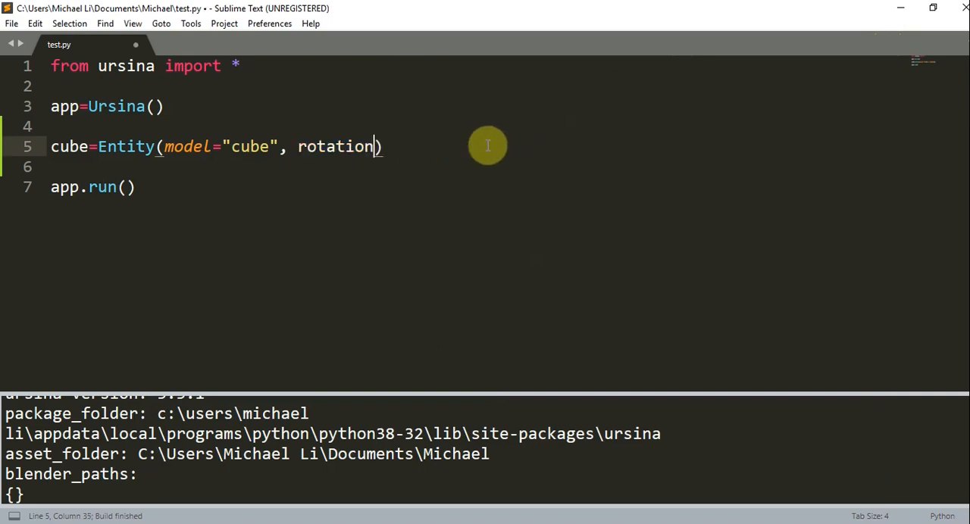
{"action": "key", "text": "Backspace"}
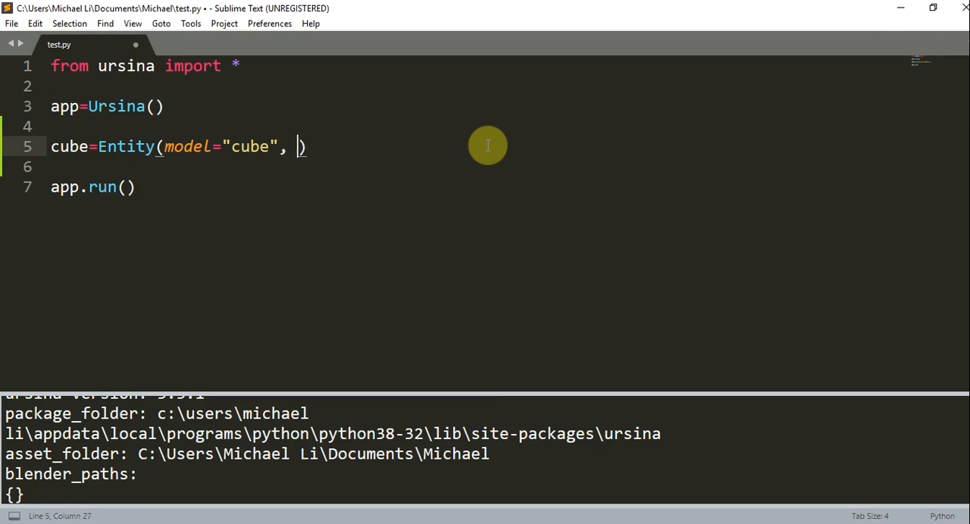
{"action": "type", "text": "scale"}
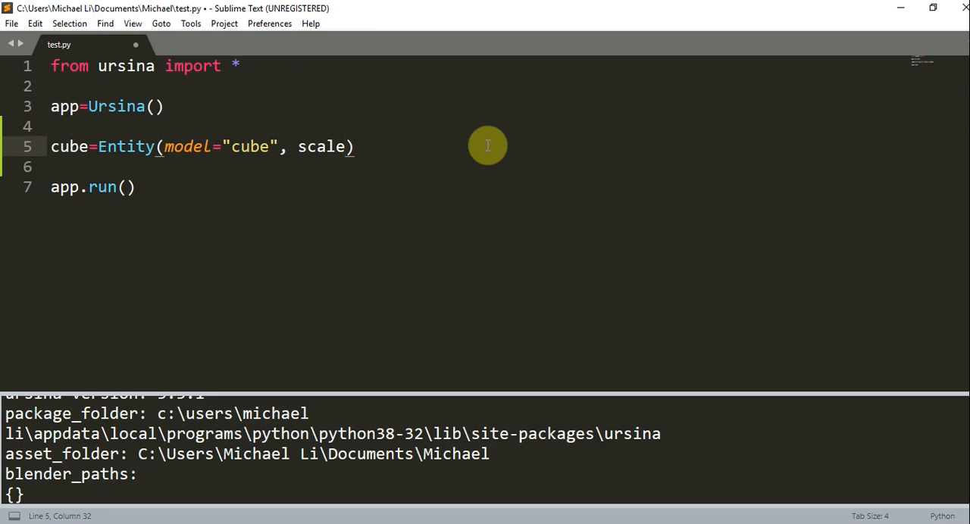
{"action": "type", "text": "_x"}
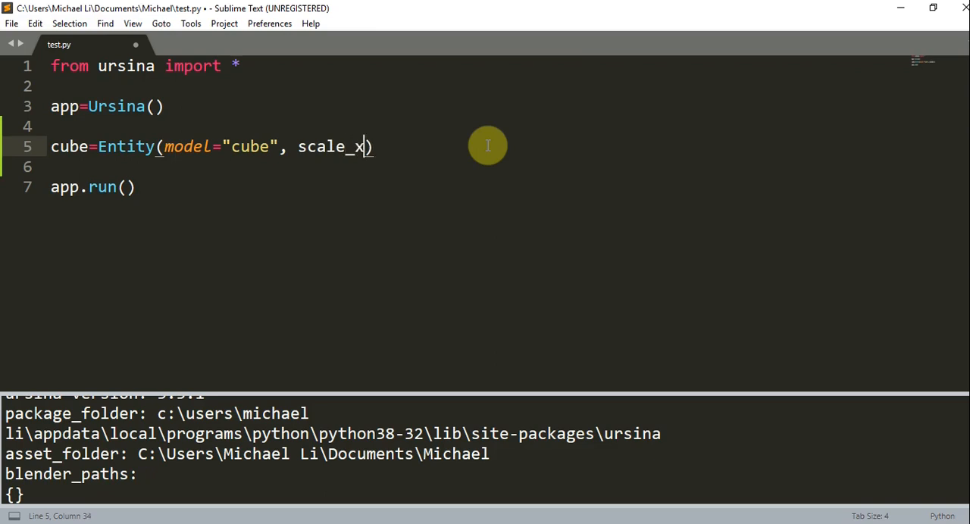
{"action": "type", "text": "=2"}
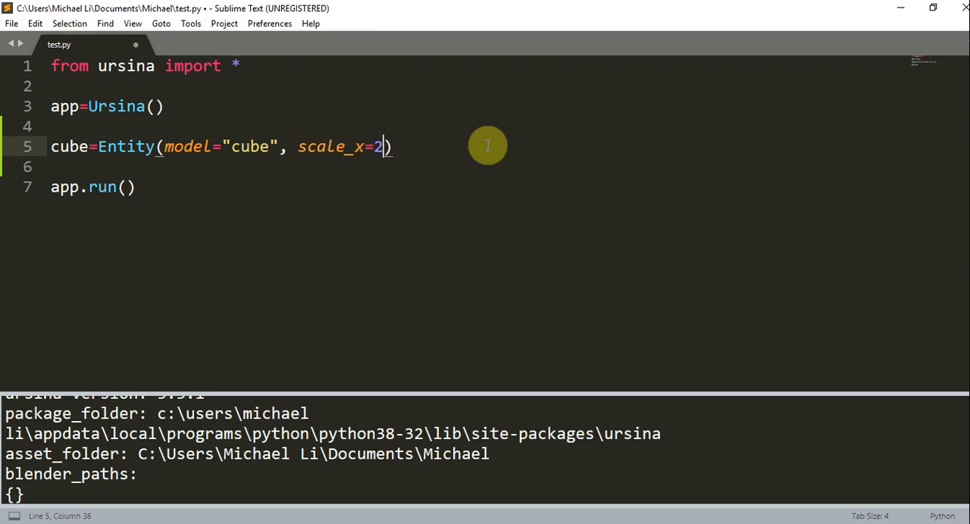
{"action": "key", "text": "ctrl+s"}
{"action": "type", "text": "y"}
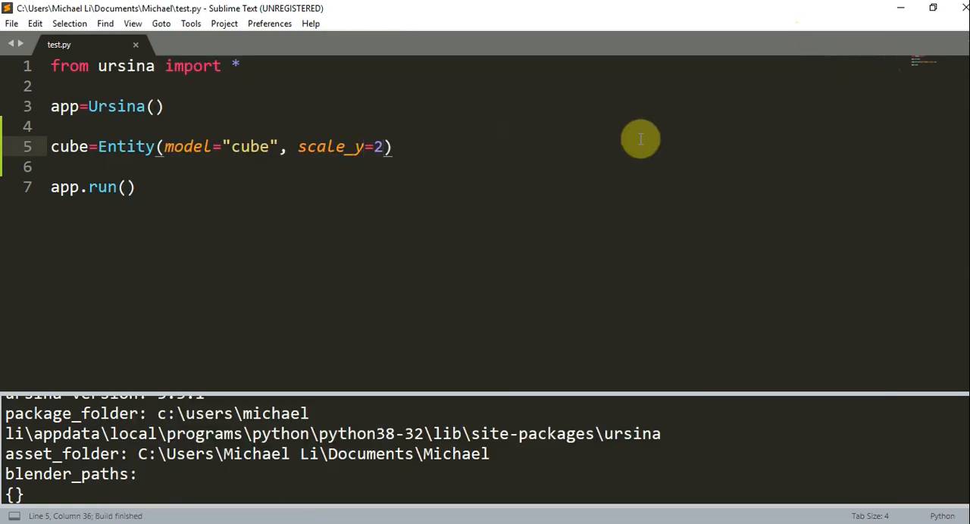
{"action": "type", "text": ".5"}
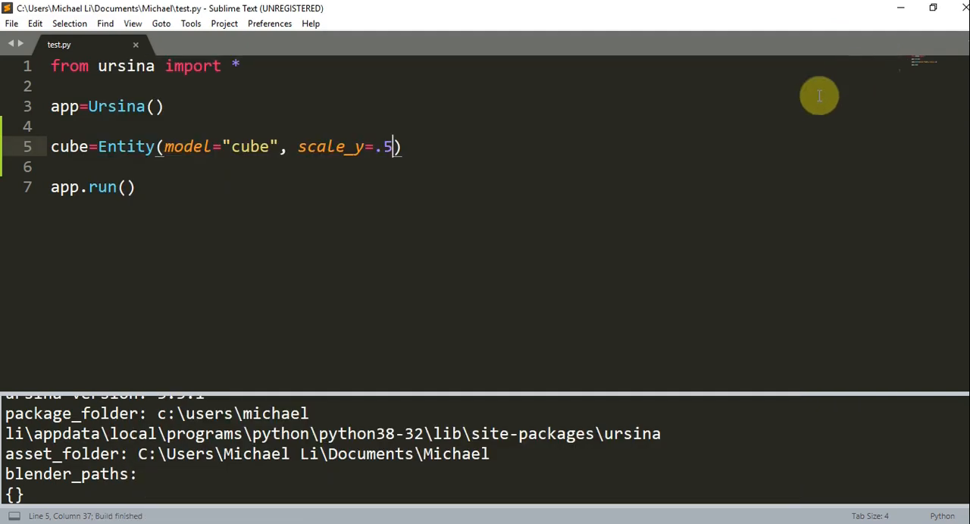
{"action": "mouse_move", "coordinate": [415, 169]}
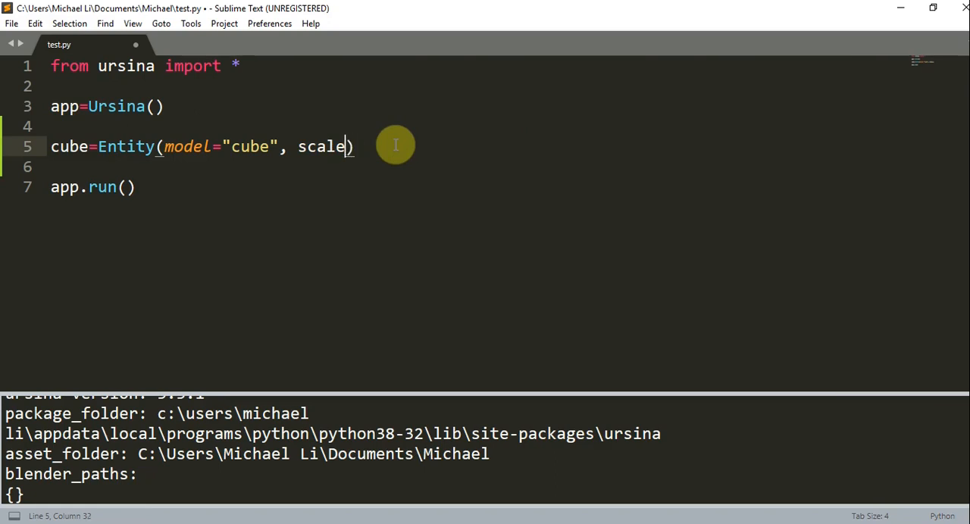
Try scale=(3,2,1) and scale=3 on the cube, then remove the scale argument
{"action": "type", "text": "=()"}
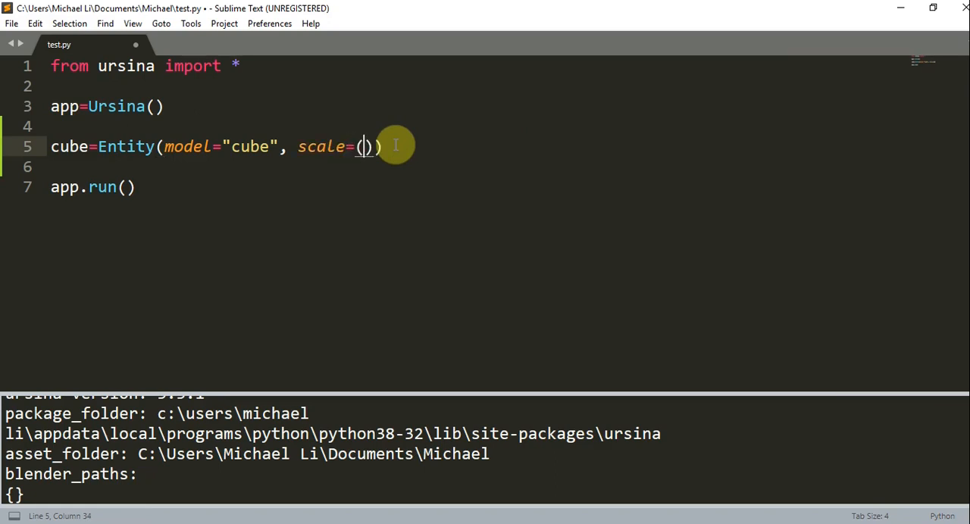
{"action": "type", "text": "3,2"}
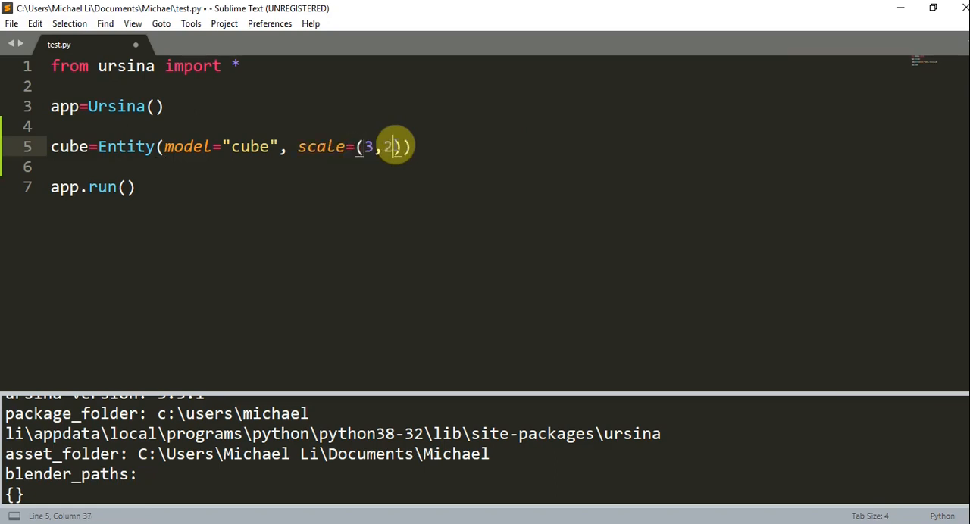
{"action": "type", "text": ",1"}
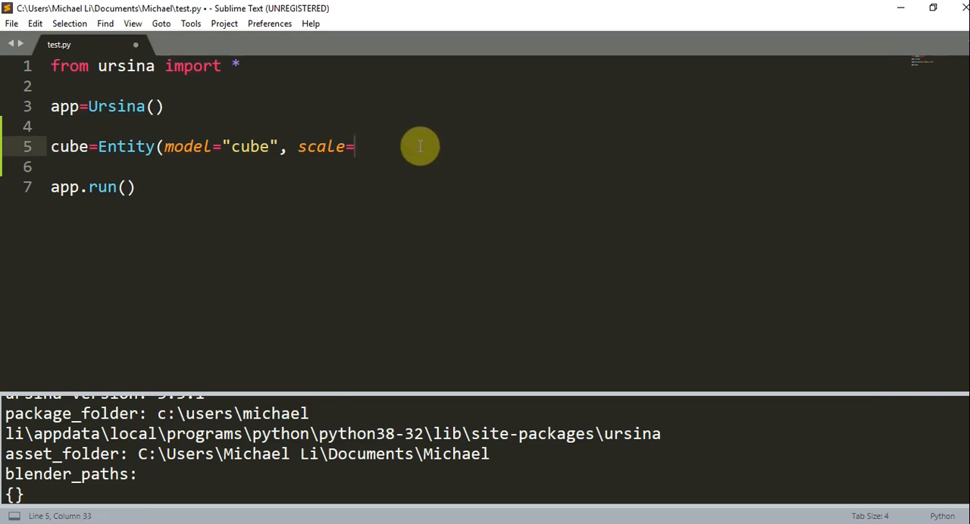
{"action": "type", "text": ")"}
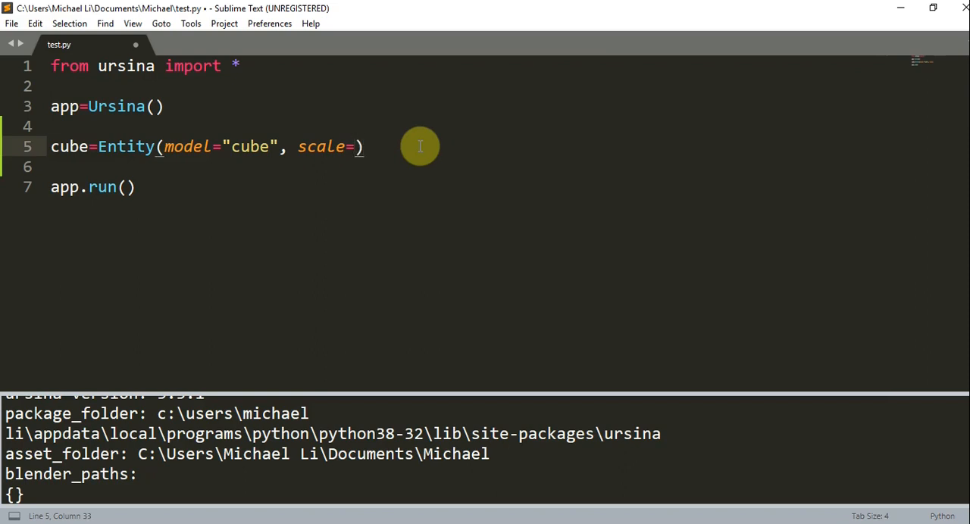
{"action": "type", "text": "(3,"}
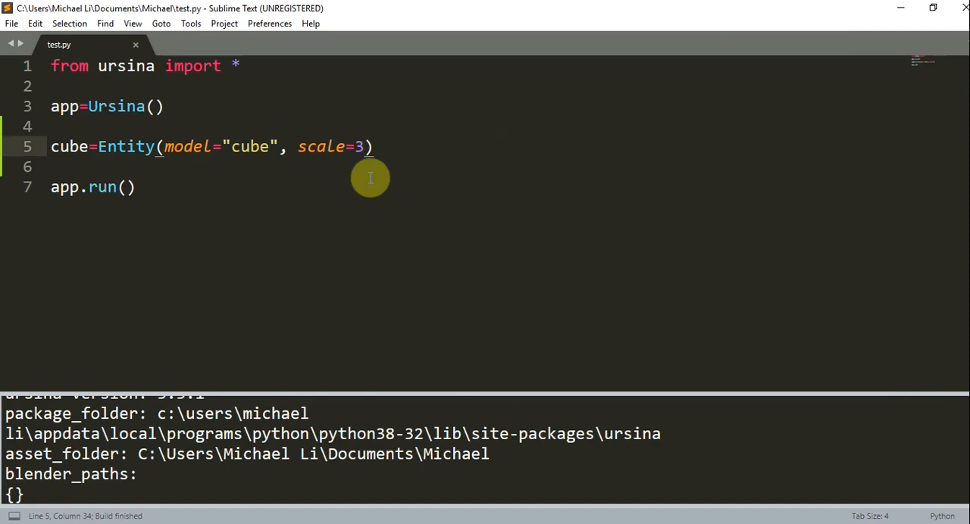
{"action": "key", "text": "BackSpace"}
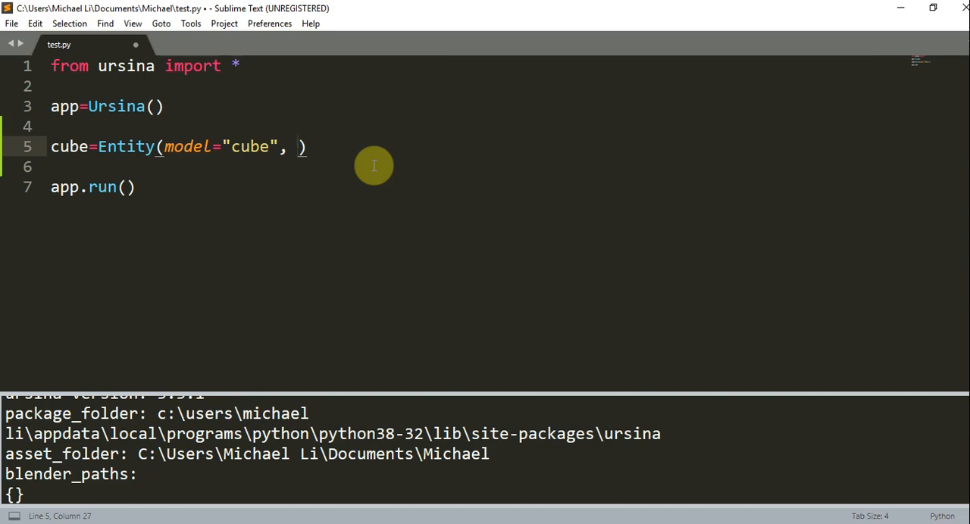
Place the cube at position=(3,2,1) and run the script
{"action": "type", "text": "position"}
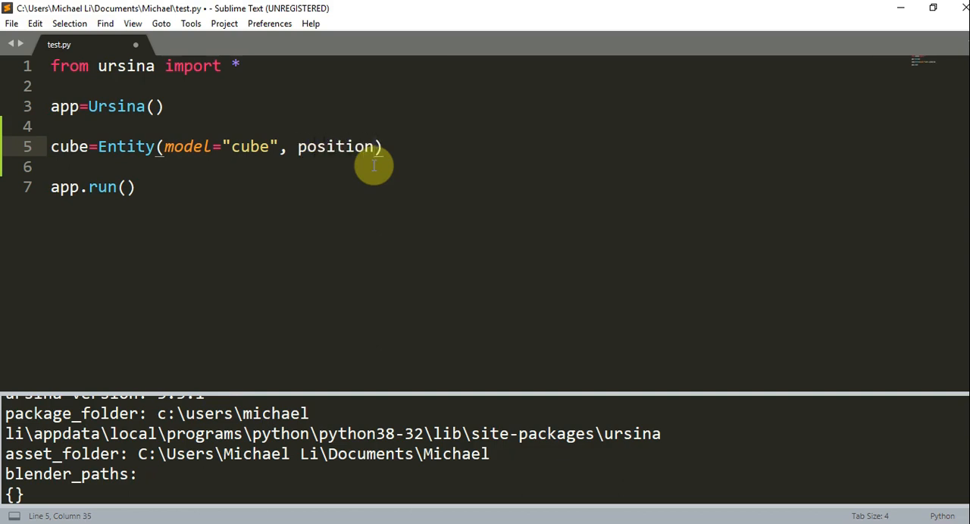
{"action": "type", "text": "=(3,2,1)"}
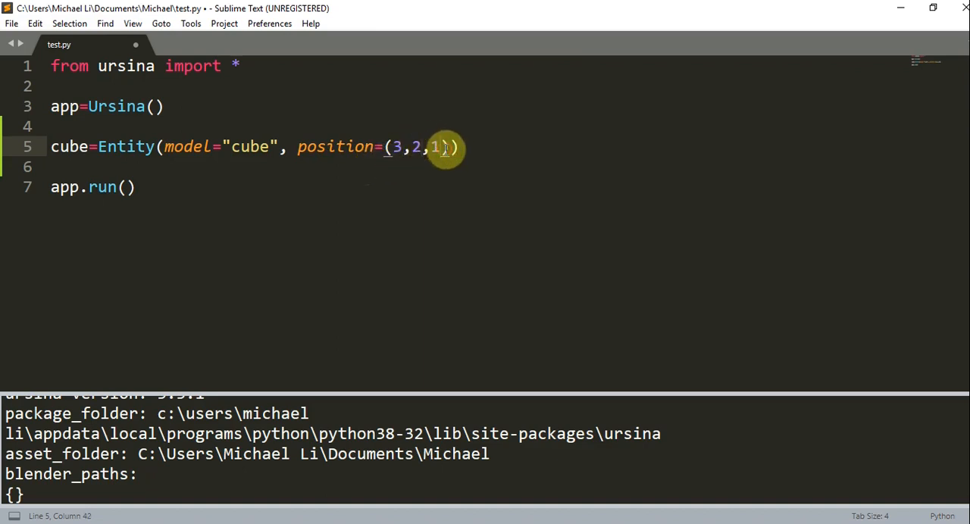
{"action": "key", "text": "ctrl+b"}
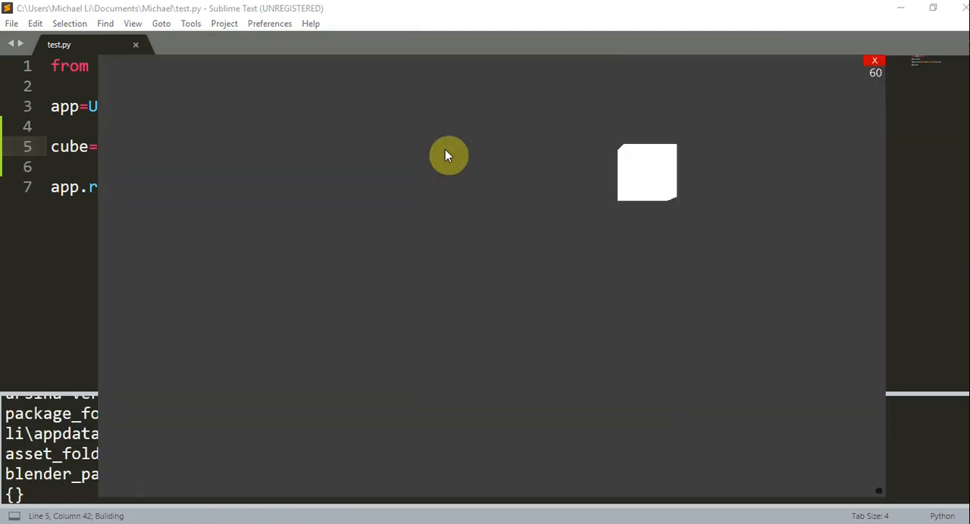
{"action": "mouse_move", "coordinate": [514, 252]}
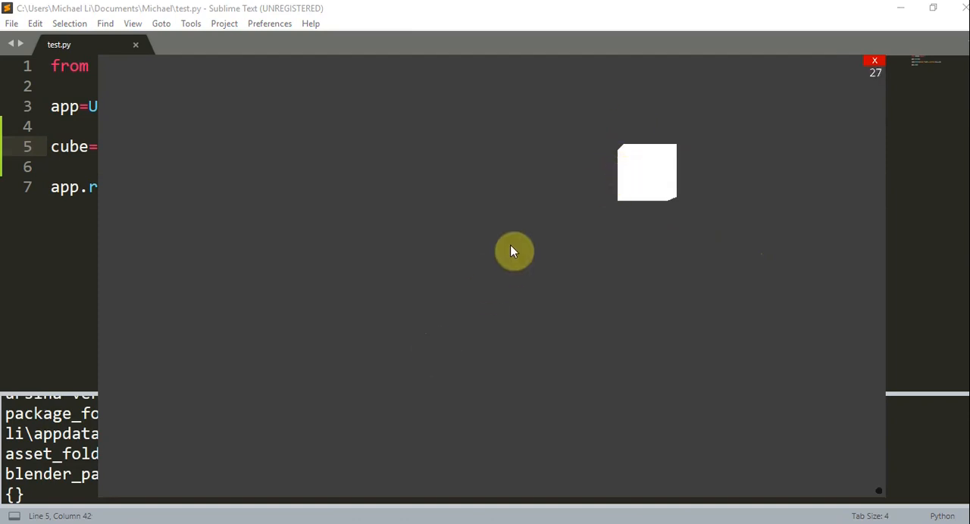
{"action": "mouse_move", "coordinate": [497, 313]}
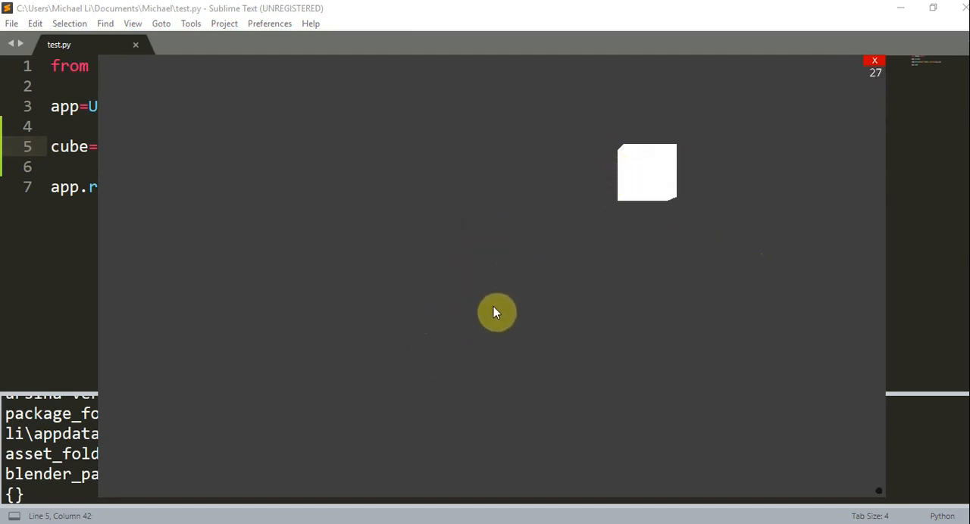
{"action": "mouse_move", "coordinate": [735, 148]}
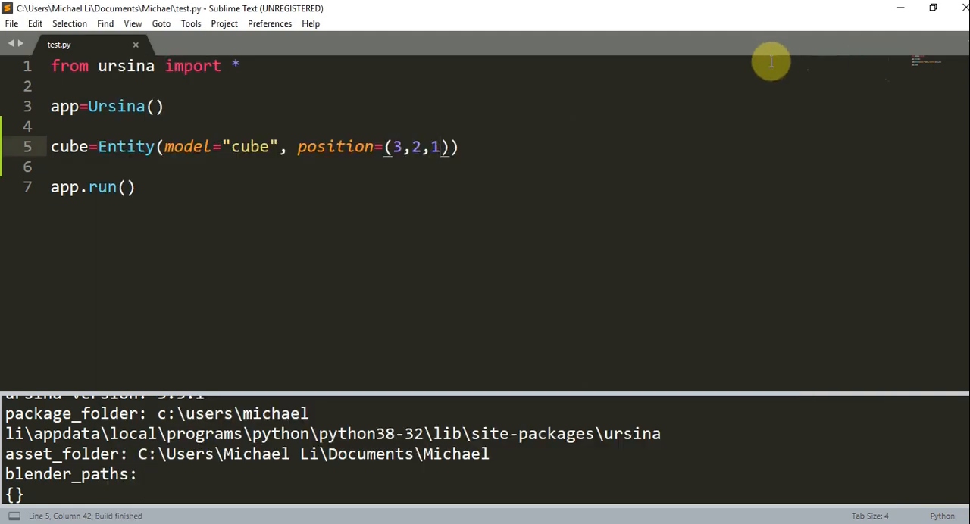
{"action": "mouse_move", "coordinate": [442, 139]}
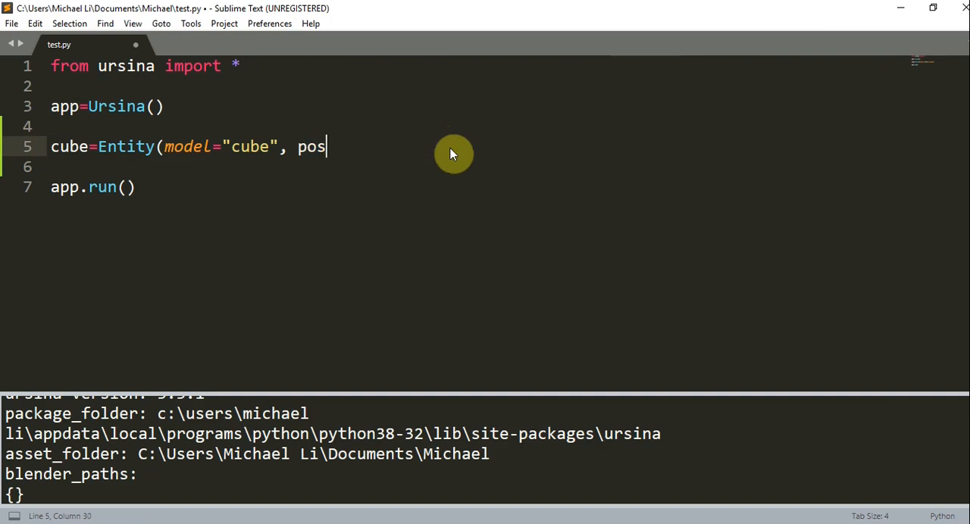
Drop the position argument and try quad, circle and sphere as the model before returning to cube
{"action": "key", "text": "backspace"}
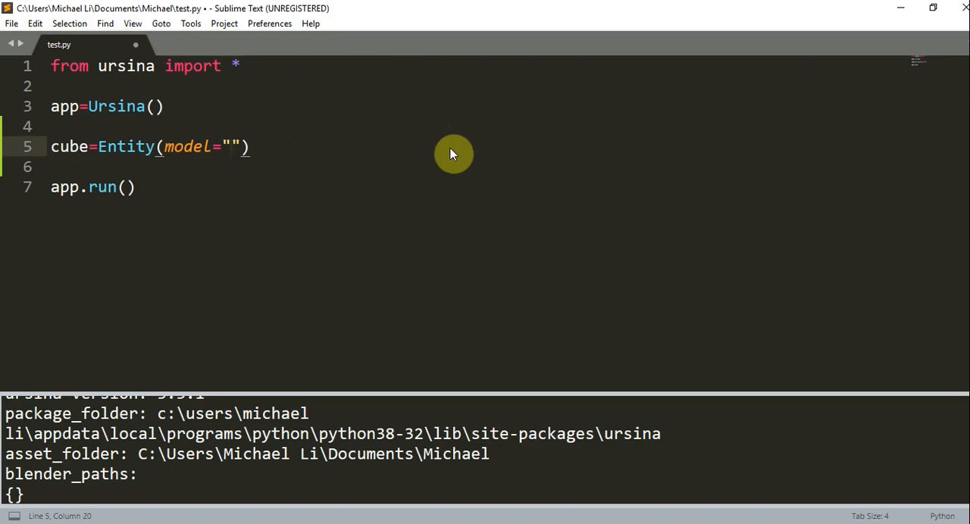
{"action": "type", "text": "quad"}
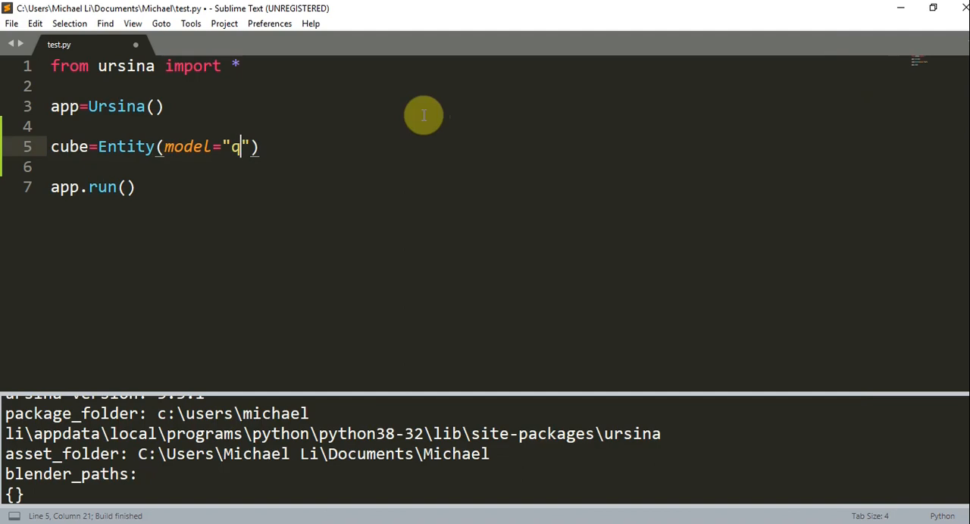
{"action": "type", "text": "ci"}
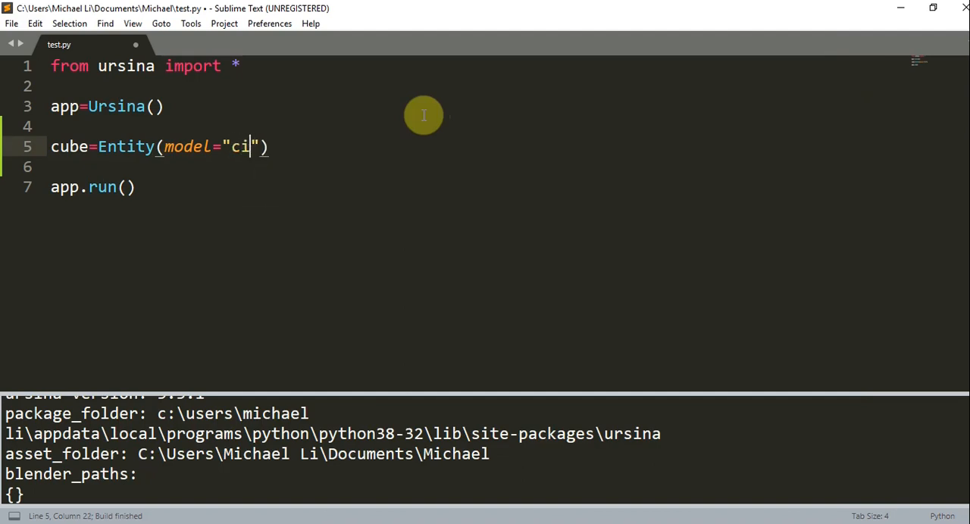
{"action": "type", "text": "rcle"}
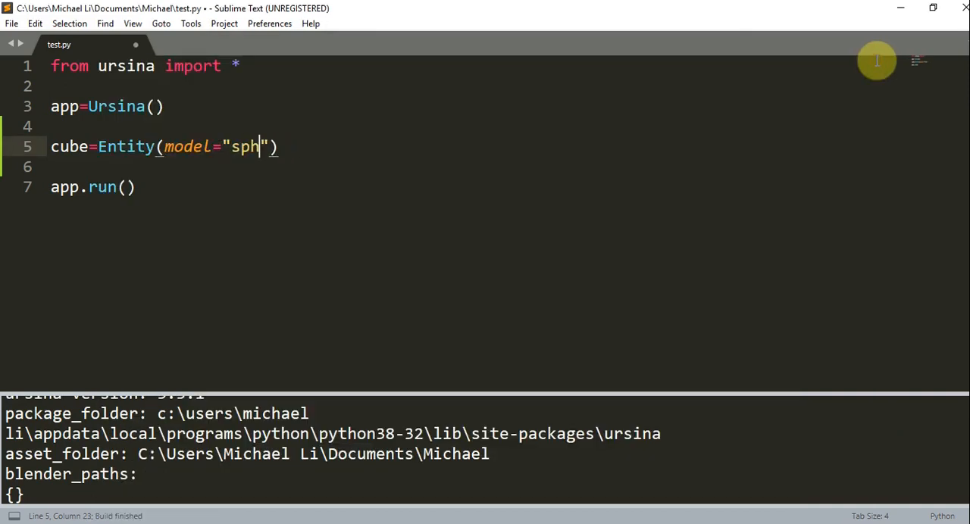
{"action": "type", "text": "ere"}
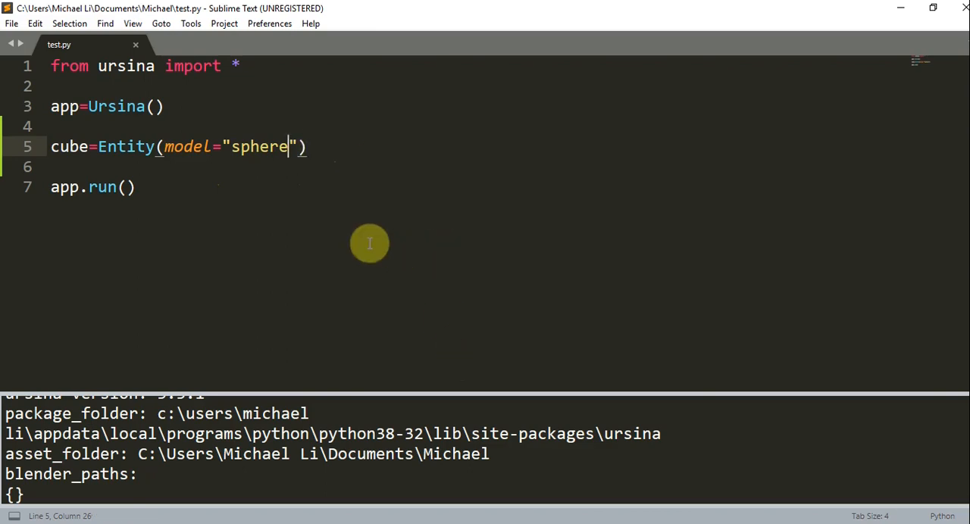
{"action": "key", "text": "Backspace"}
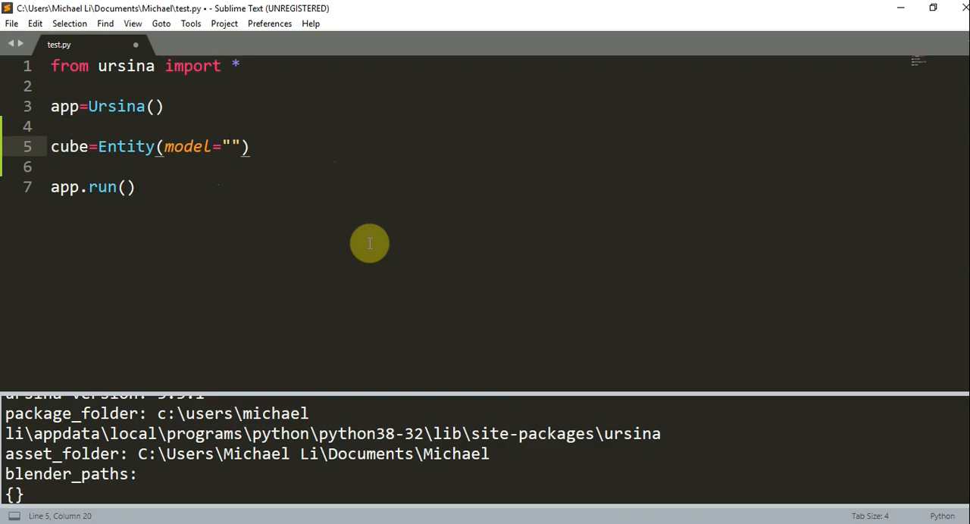
{"action": "type", "text": "cube"}
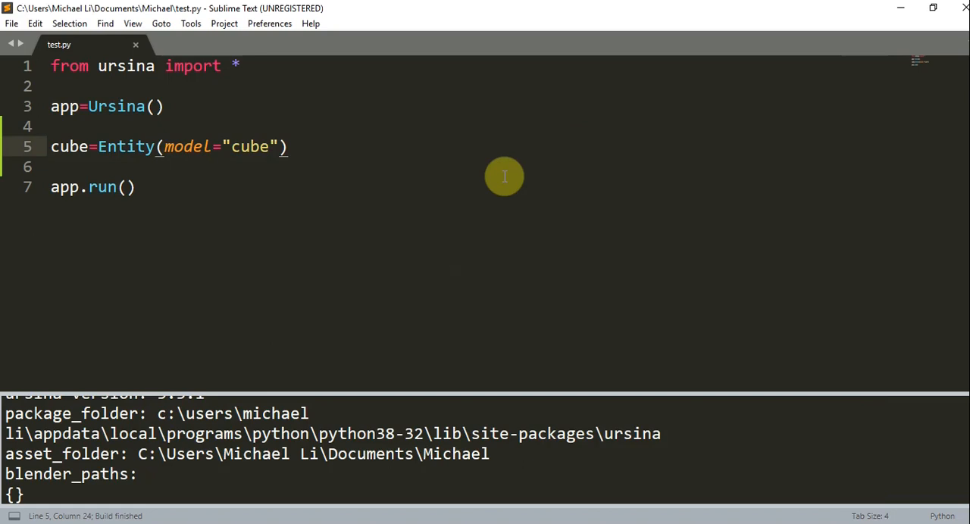
Colour the cube with color.red, then change it to color.rgb(255, 0, 0)
{"action": "type", "text": ", color"}
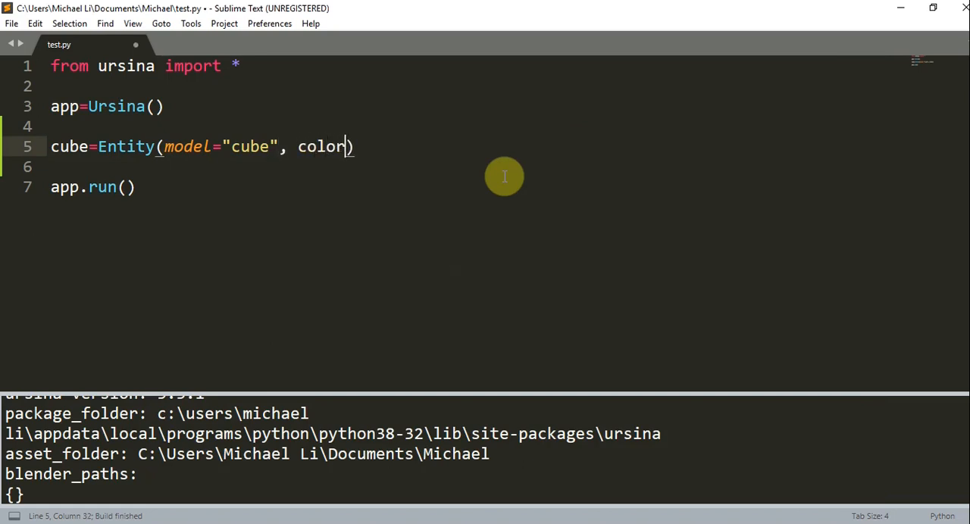
{"action": "type", "text": "=color."}
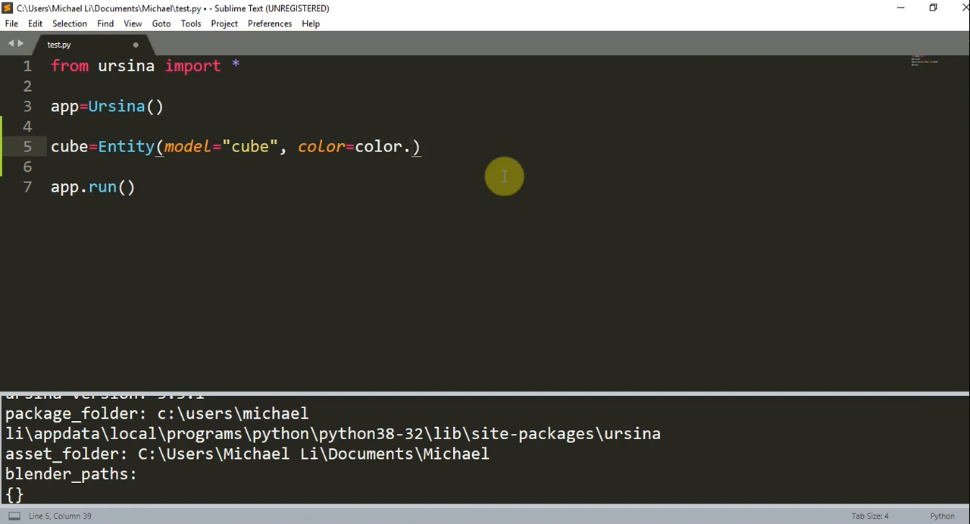
{"action": "type", "text": "red"}
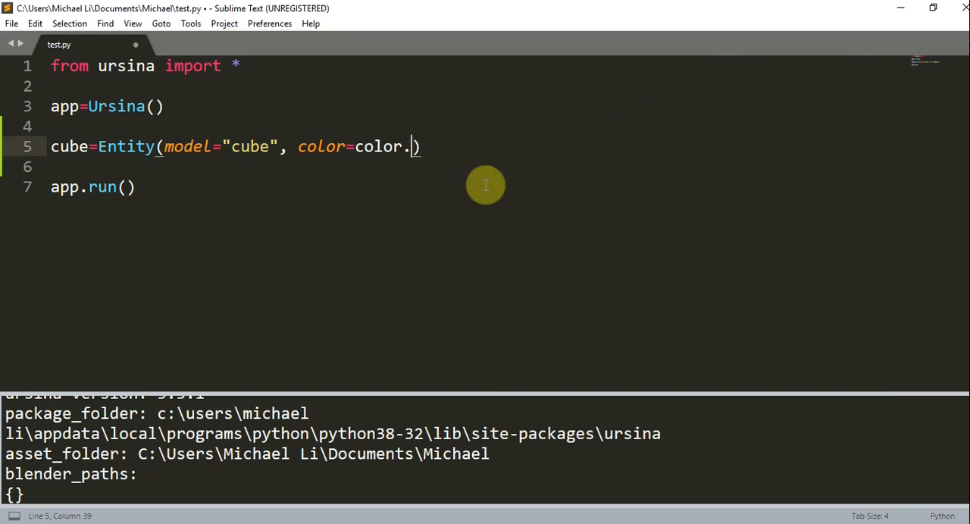
{"action": "type", "text": "rgb("}
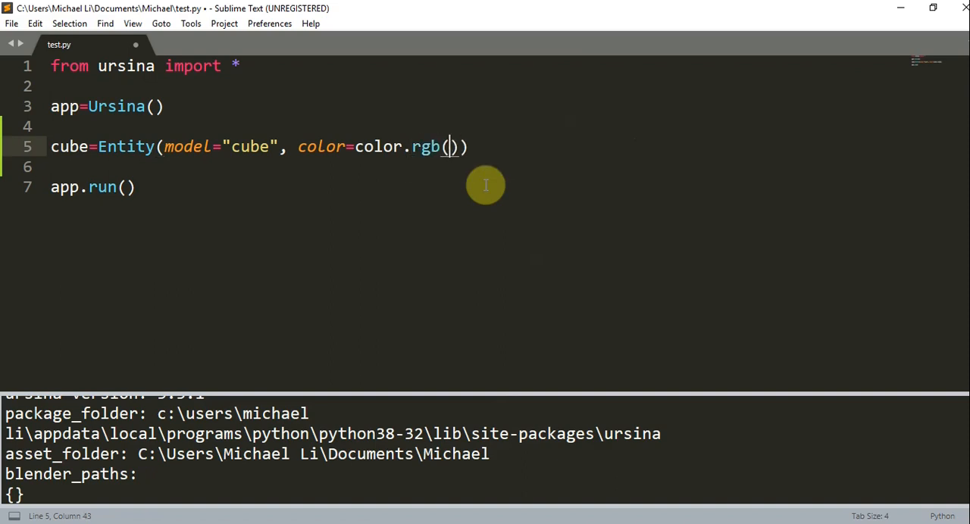
{"action": "type", "text": "255, 0, 0"}
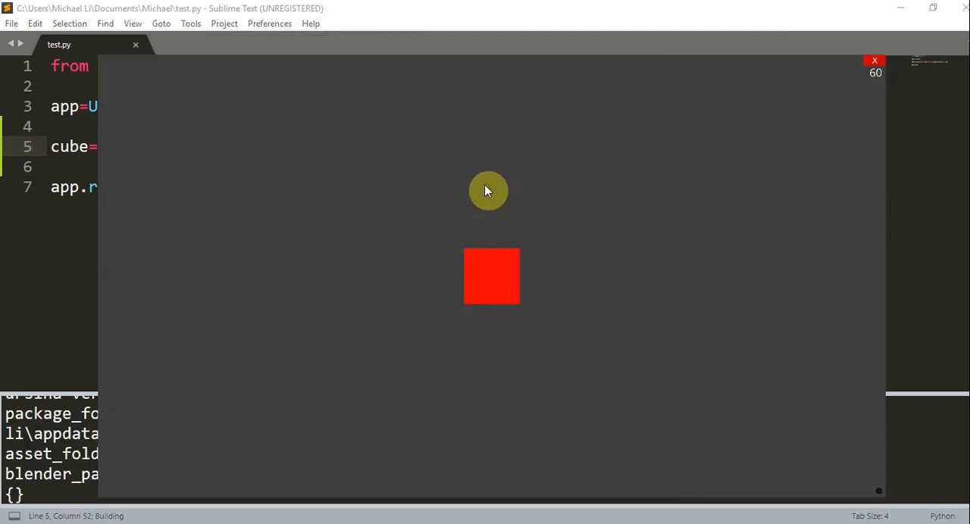
{"action": "mouse_move", "coordinate": [870, 58]}
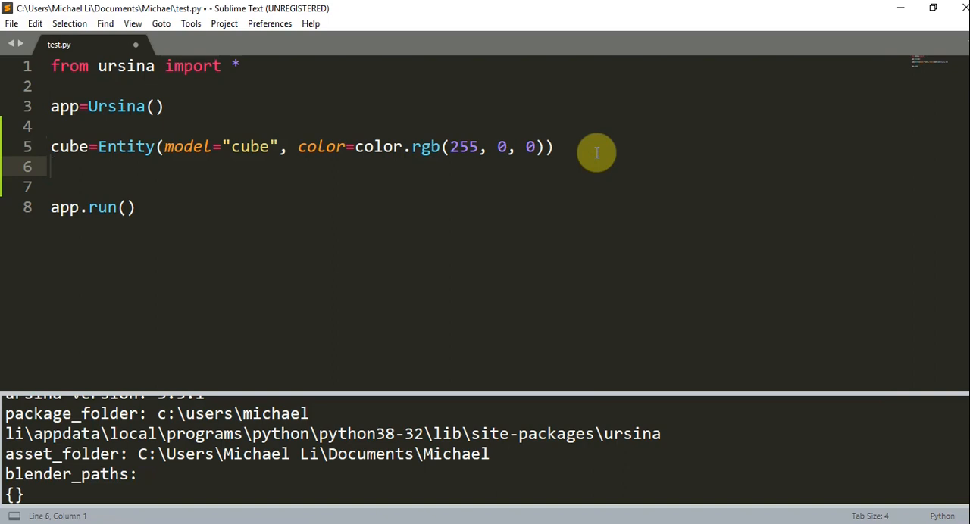
Create txt=Text(text="This is a red cube") below the cube Entity
{"action": "type", "text": "txt="}
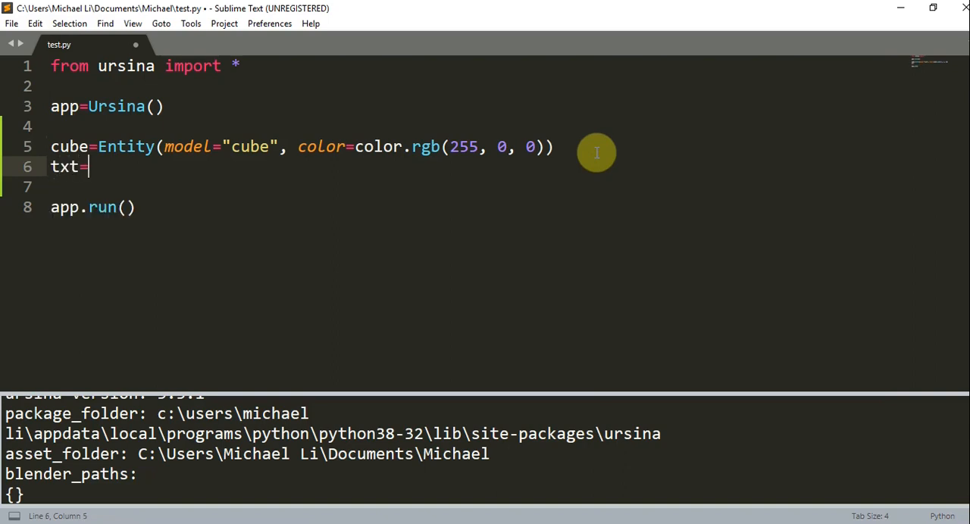
{"action": "type", "text": "Text("}
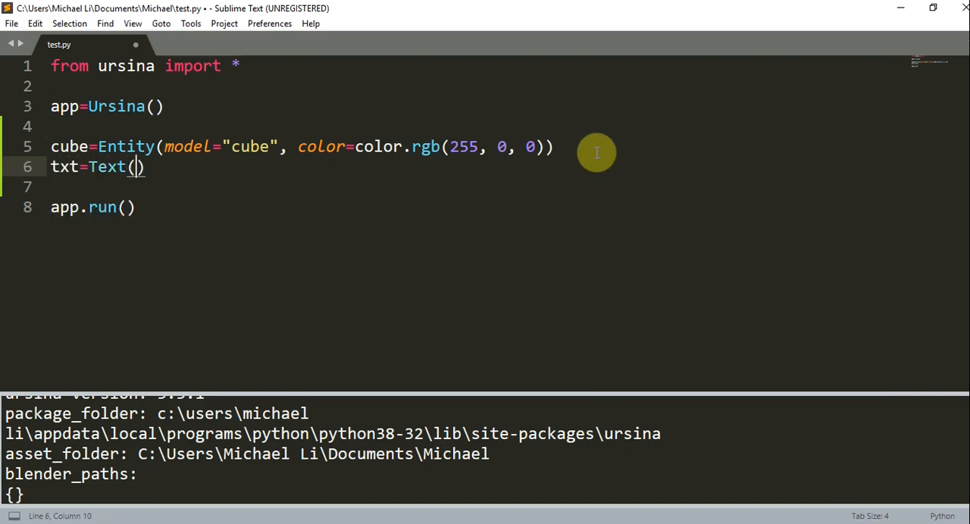
{"action": "type", "text": "text="}
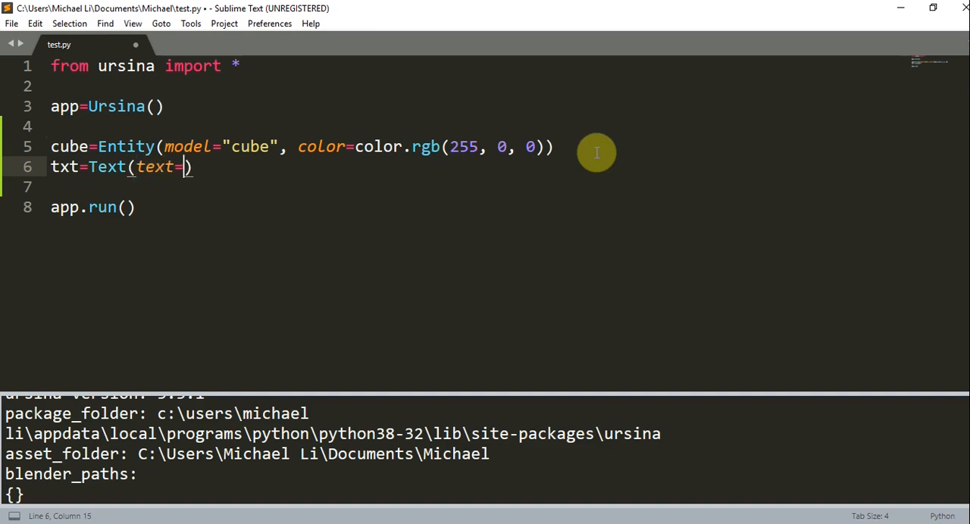
{"action": "type", "text": "\"This \""}
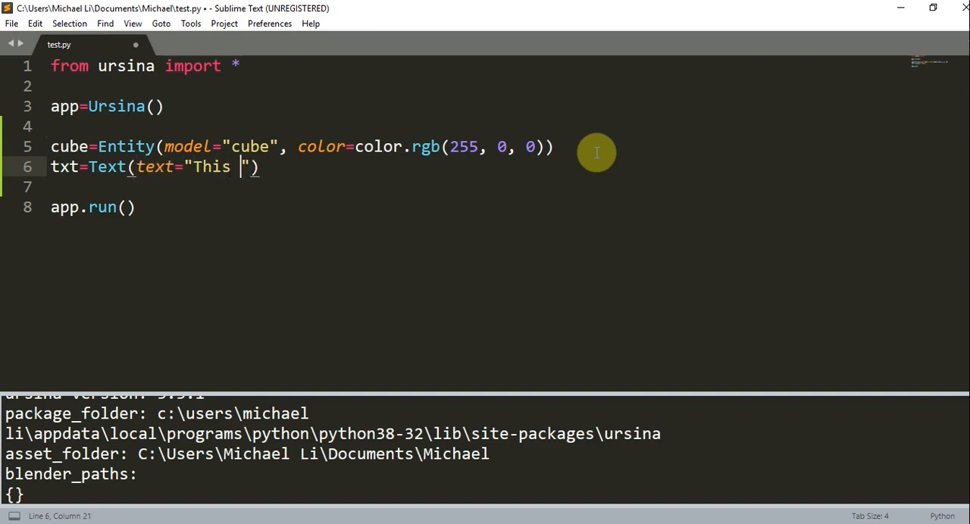
{"action": "type", "text": "is a red"}
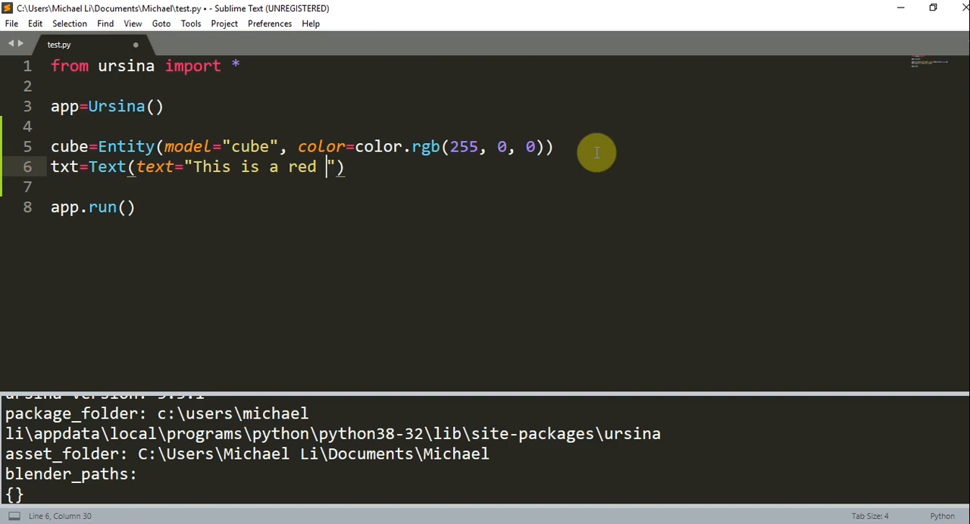
{"action": "type", "text": "cube"}
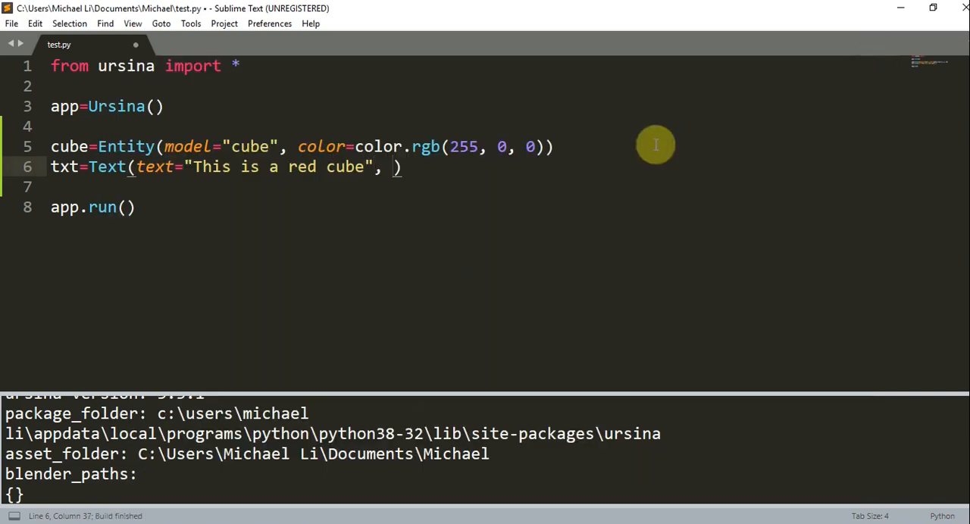
Give the Text label color=color.green
{"action": "type", "text": "color="}
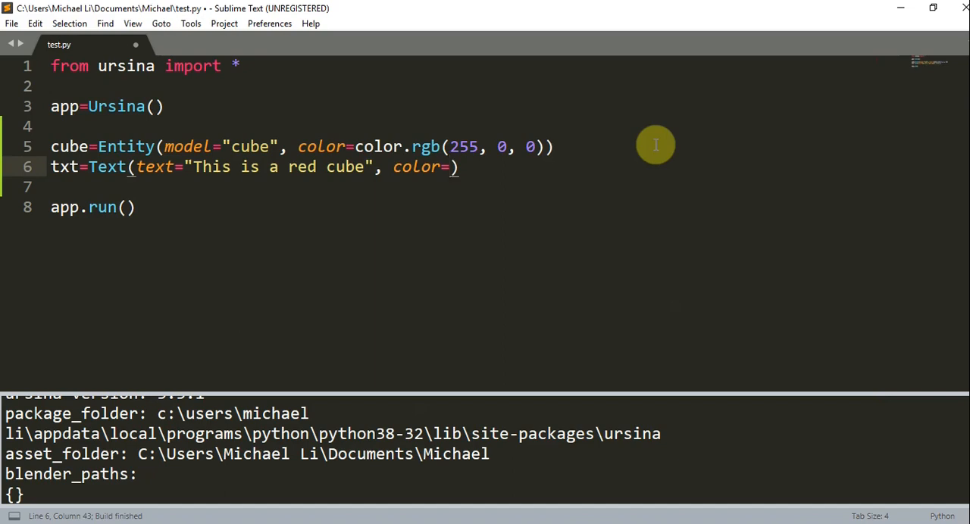
{"action": "type", "text": "color.gre"}
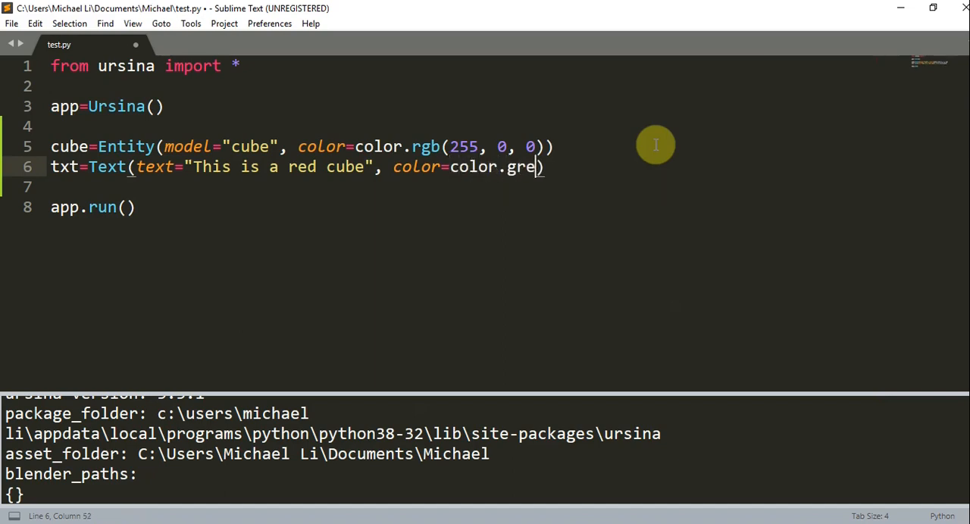
{"action": "type", "text": "n)"}
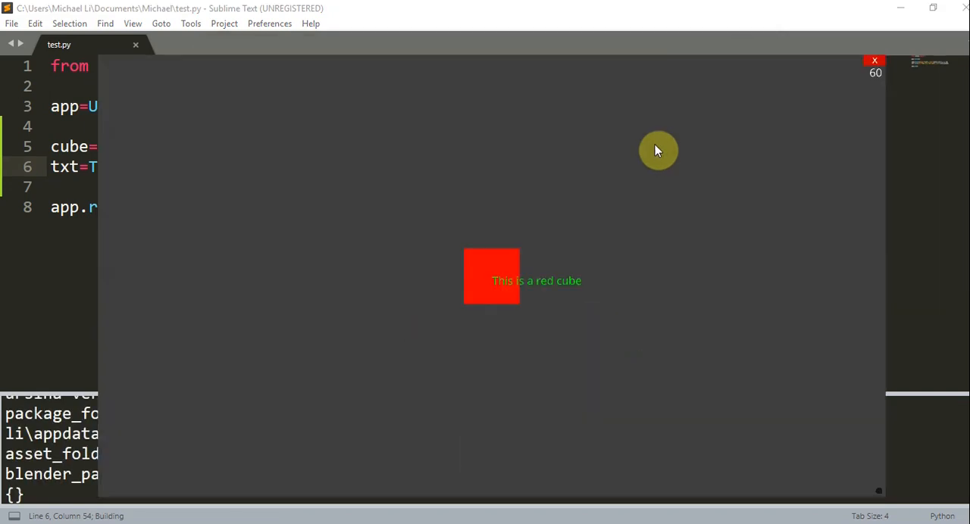
{"action": "mouse_move", "coordinate": [876, 81]}
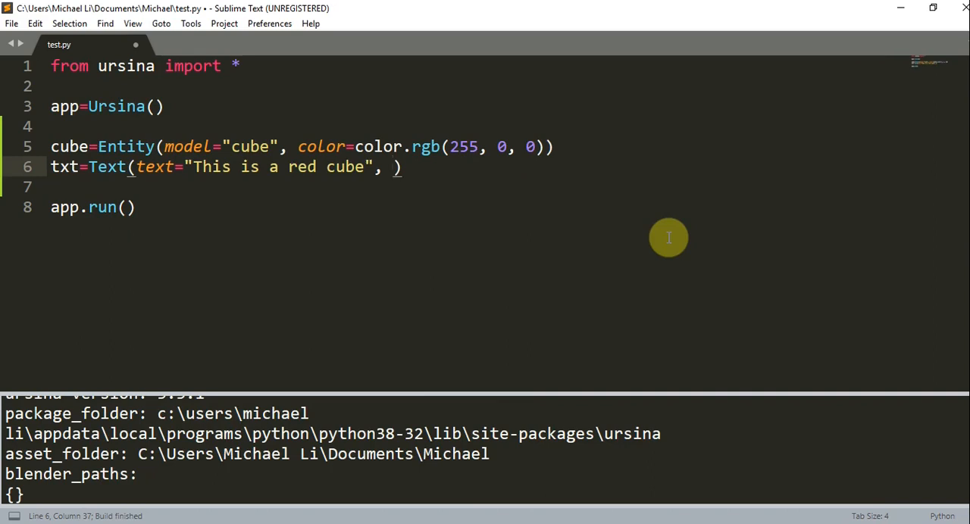
{"action": "type", "text": "scall"}
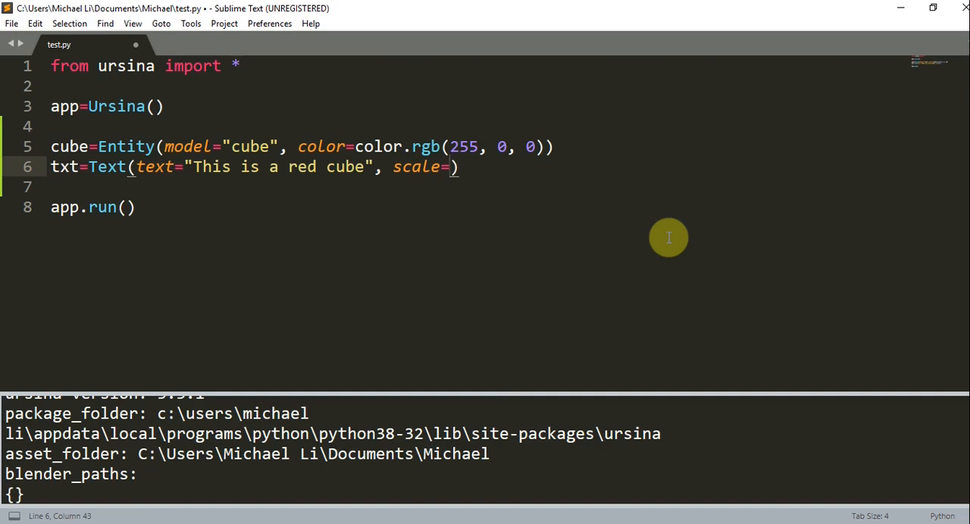
{"action": "type", "text": "2"}
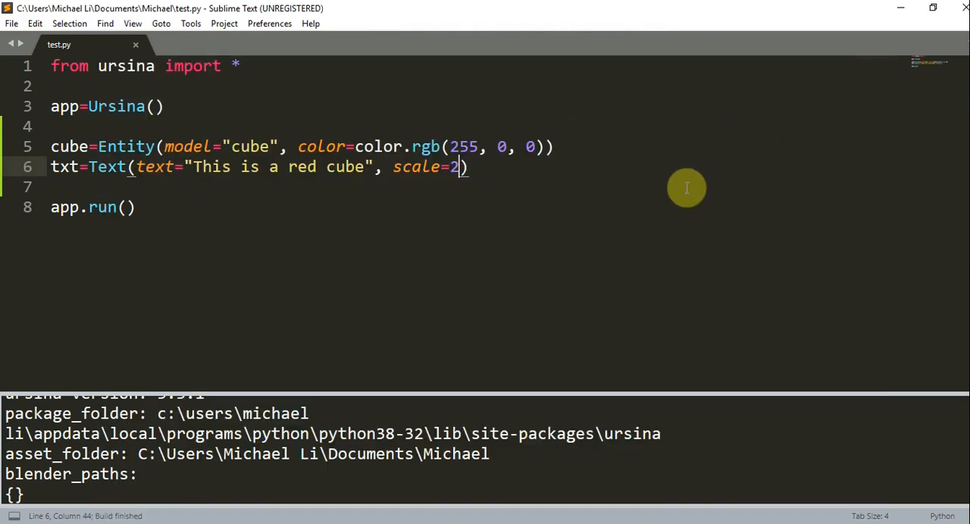
{"action": "type", "text": ".5"}
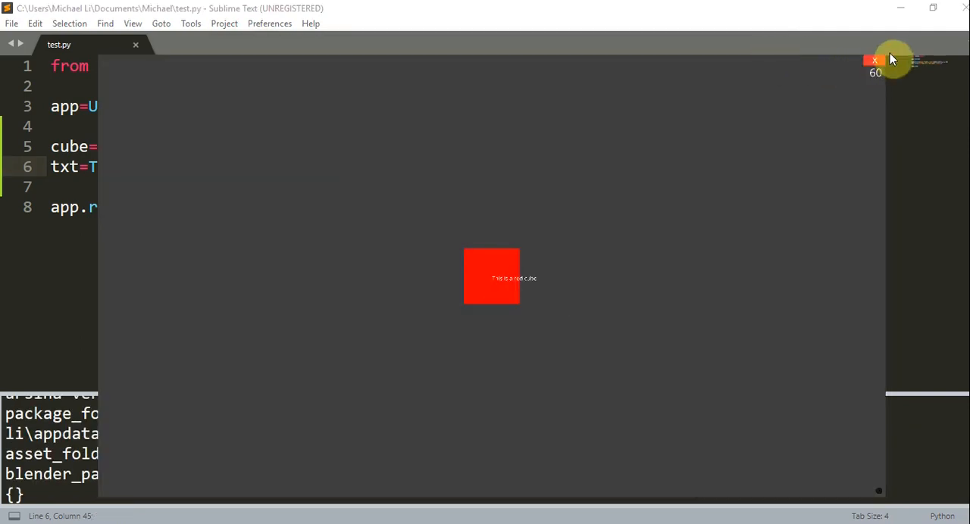
{"action": "mouse_move", "coordinate": [885, 98]}
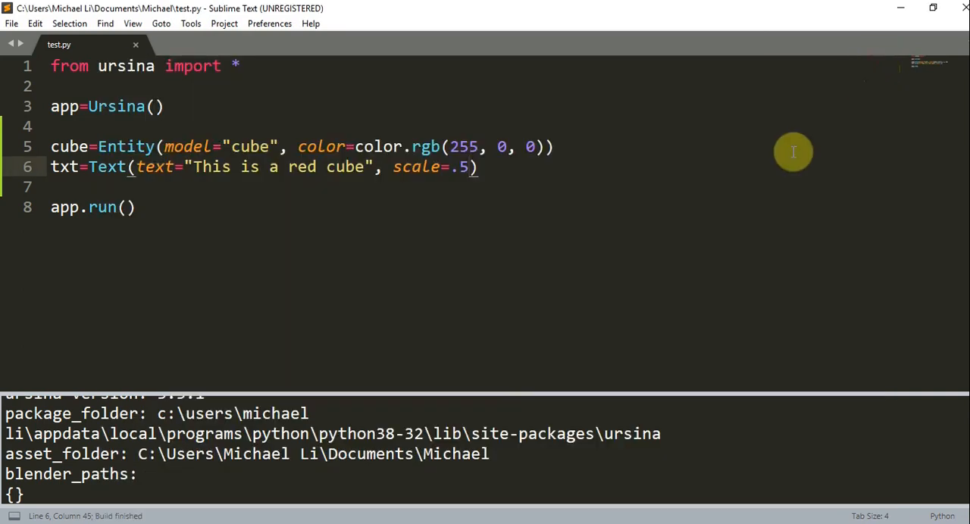
{"action": "key", "text": "BackSpace"}
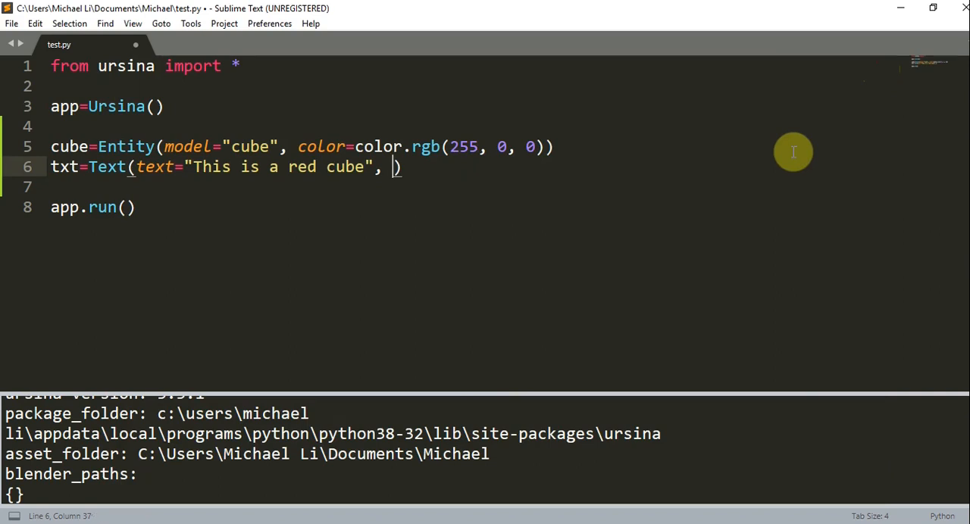
Position the Text label at x=-.3, y=-.3
{"action": "type", "text": "x=-."}
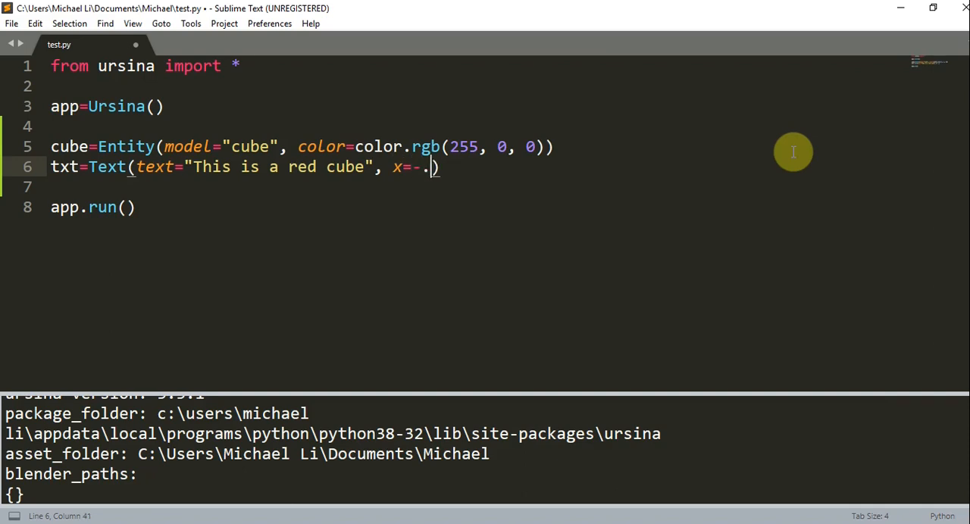
{"action": "type", "text": "3,"}
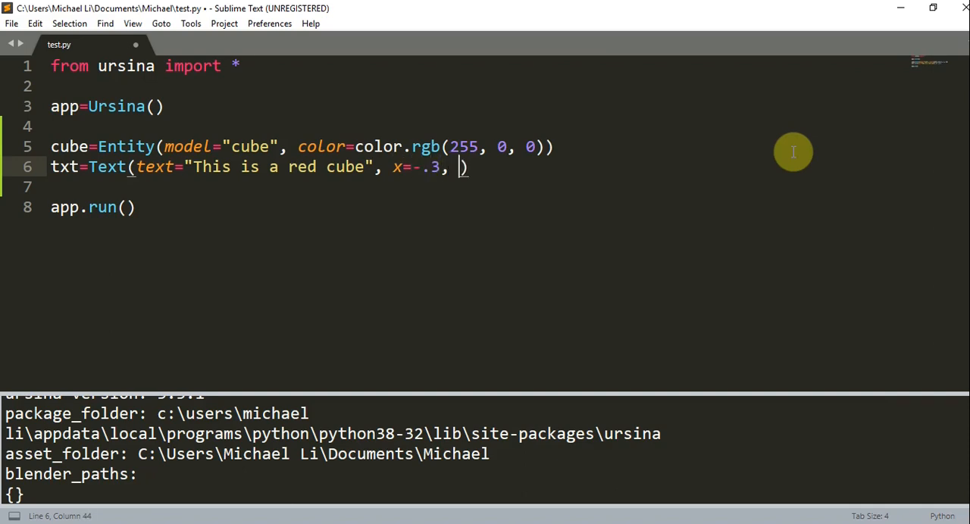
{"action": "type", "text": "y=-"}
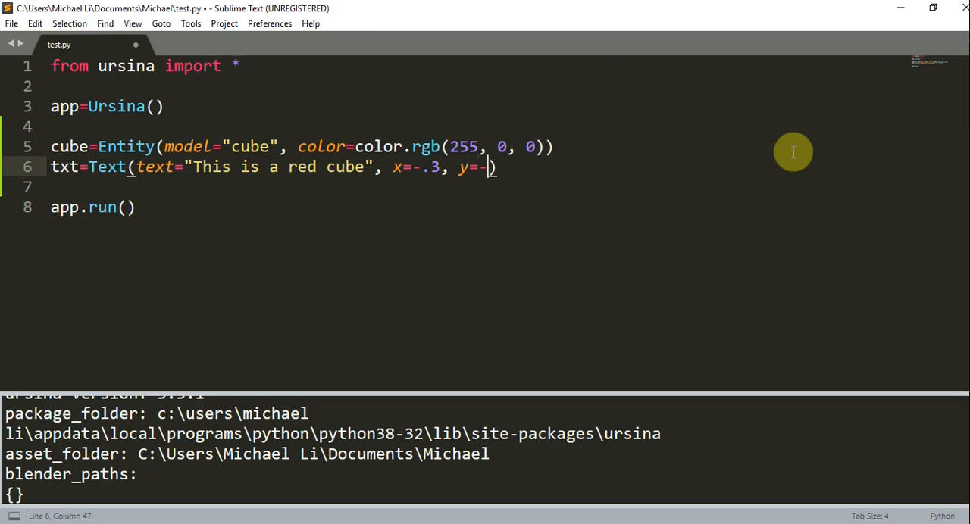
{"action": "type", "text": ".3"}
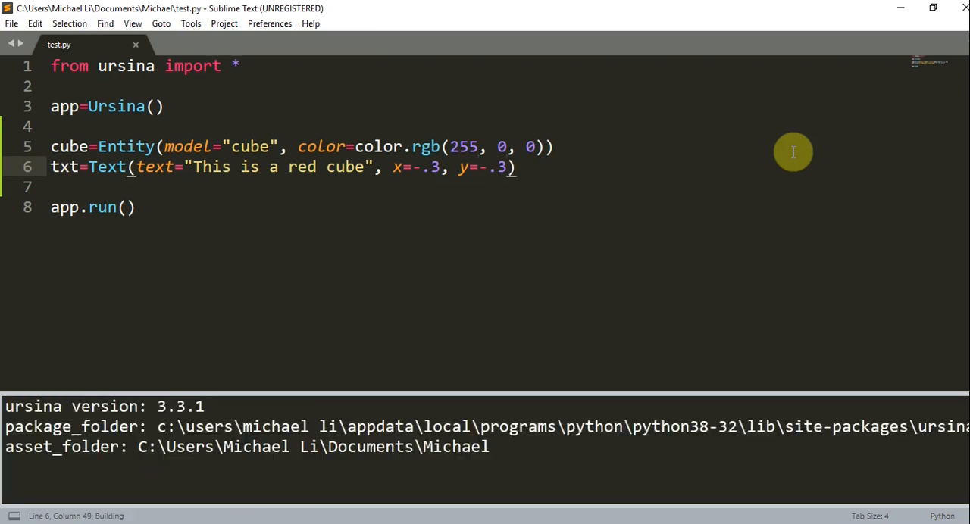